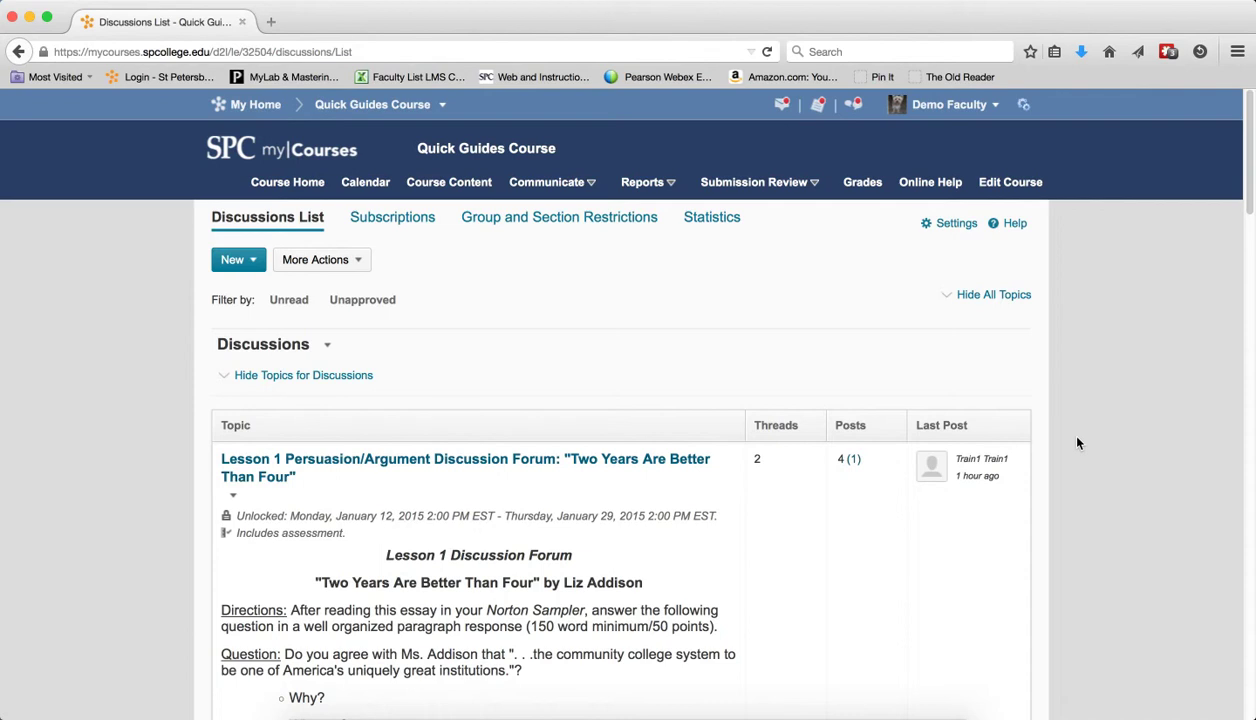
mouse_move(460, 364)
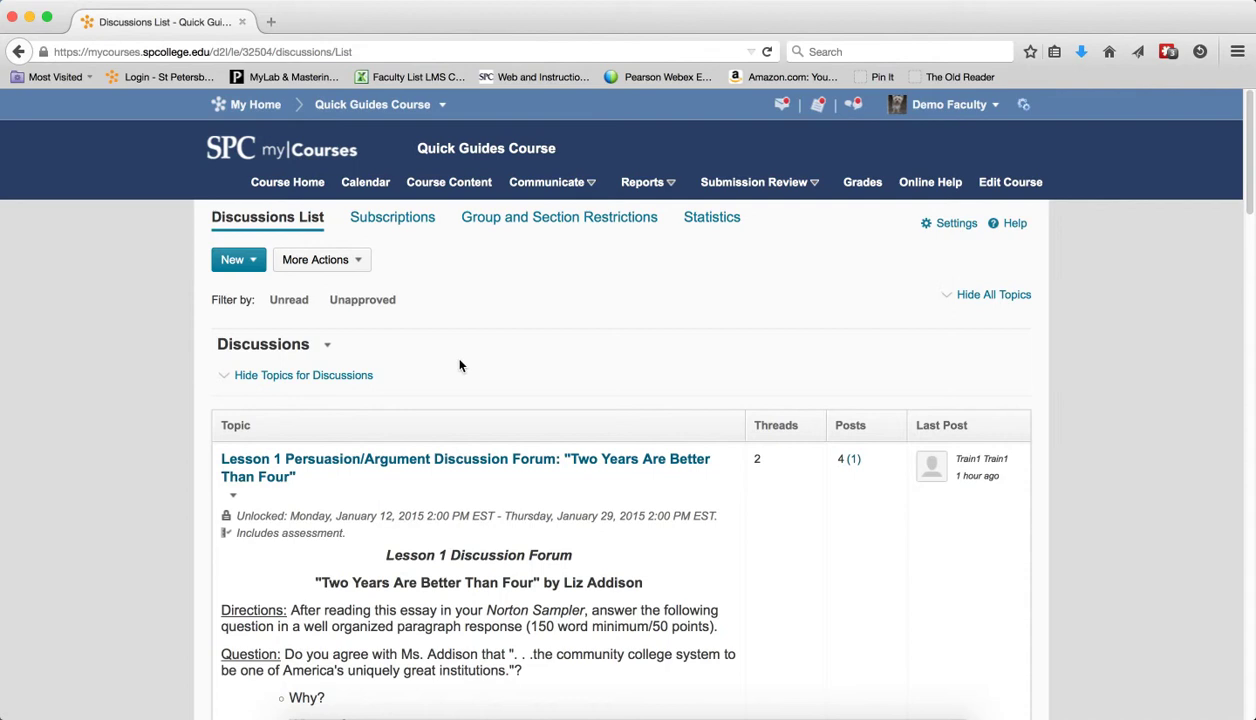
mouse_move(468, 378)
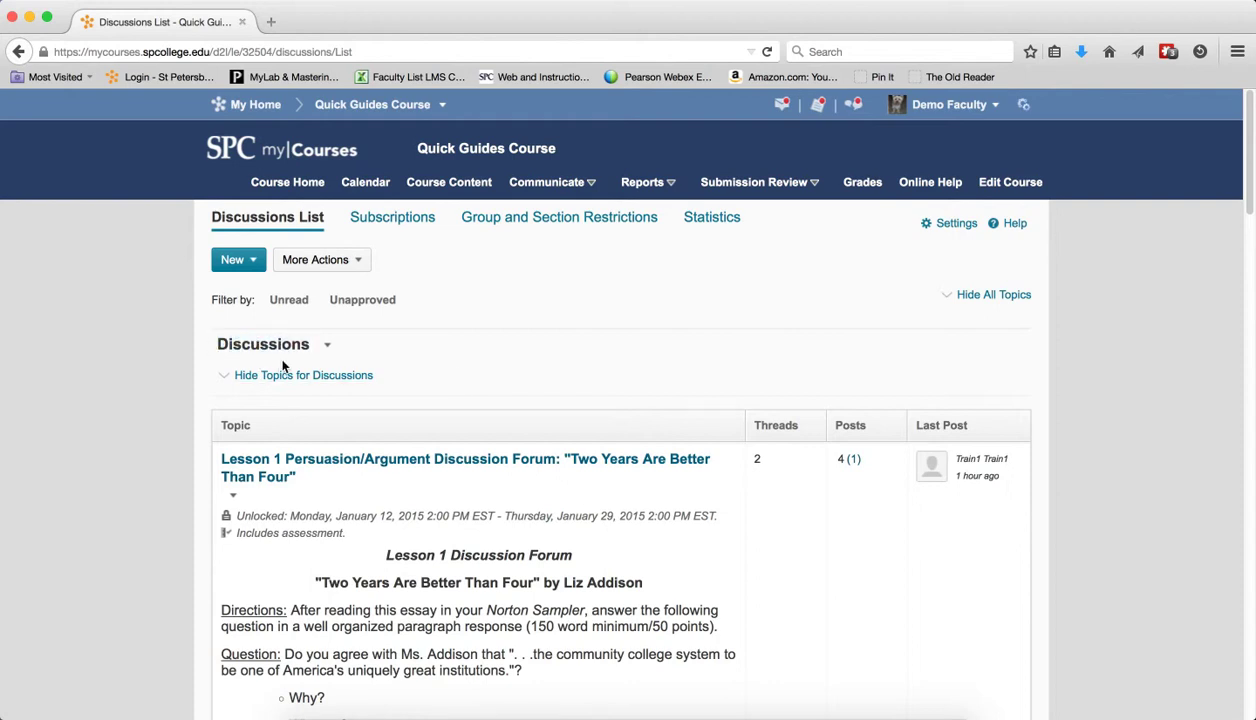
mouse_move(398, 360)
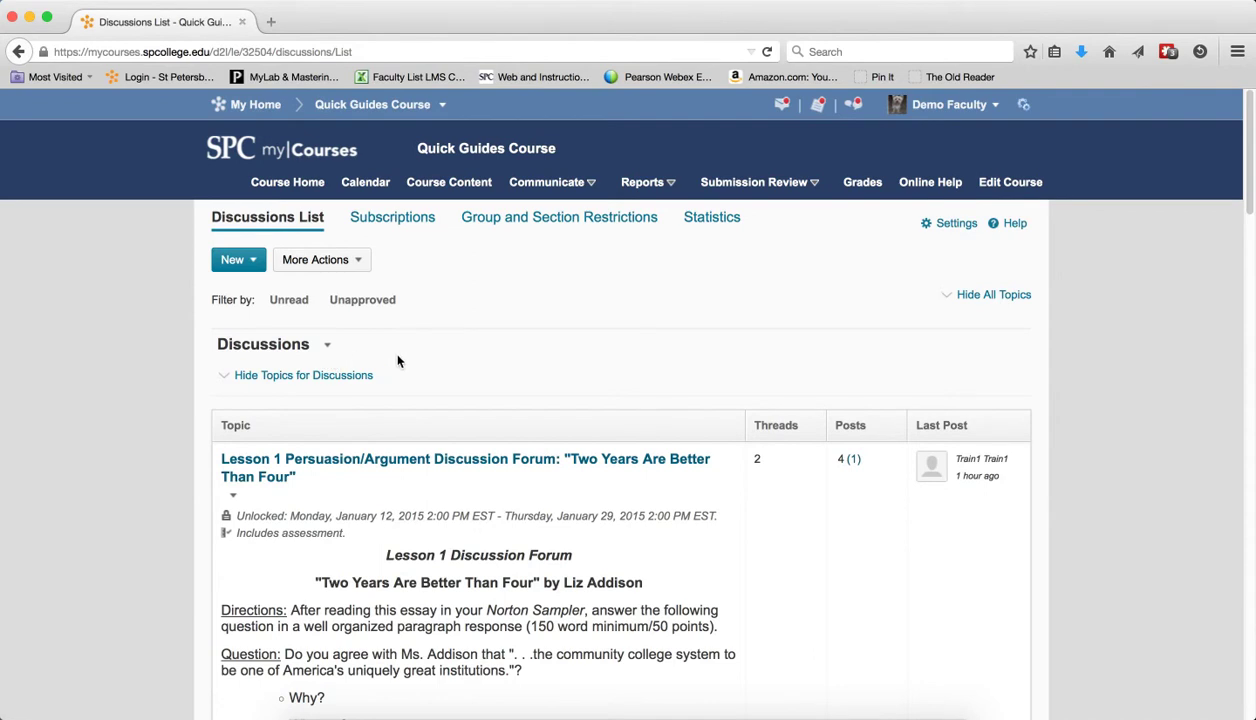
Open Edit Forum for the Discussions forum and scroll through its title, description and availability settings
scroll(down, 3)
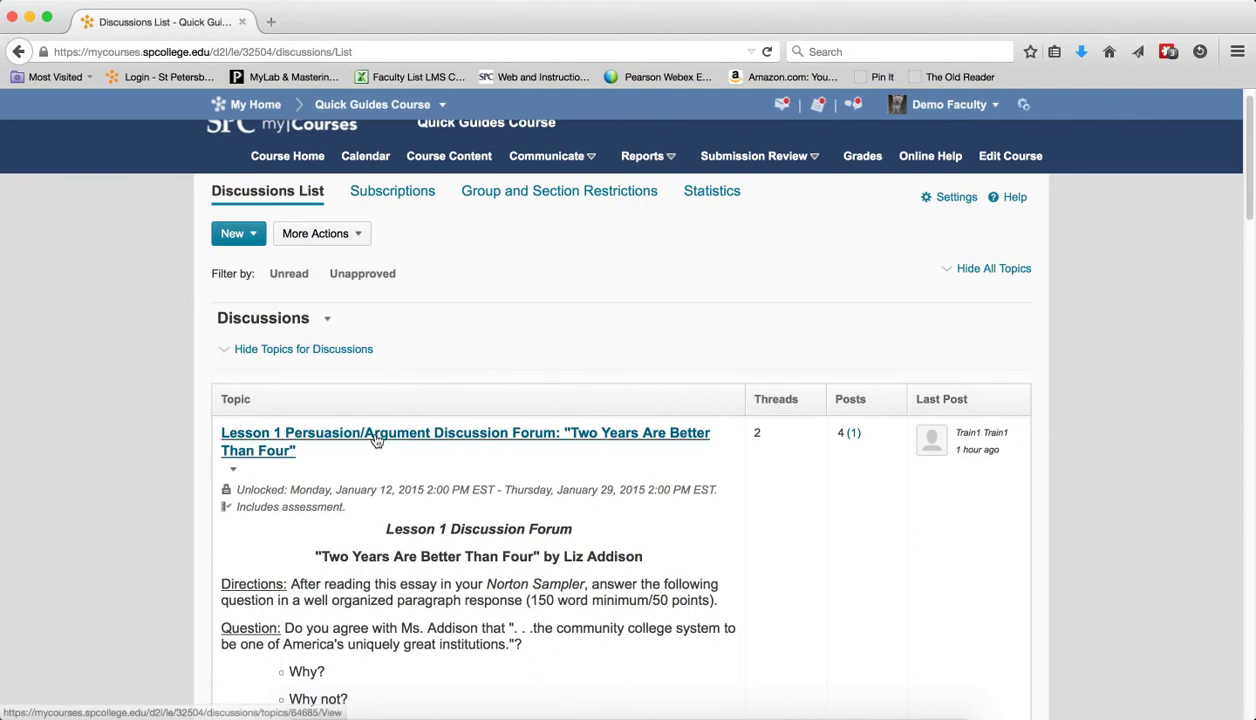
scroll(down, 3)
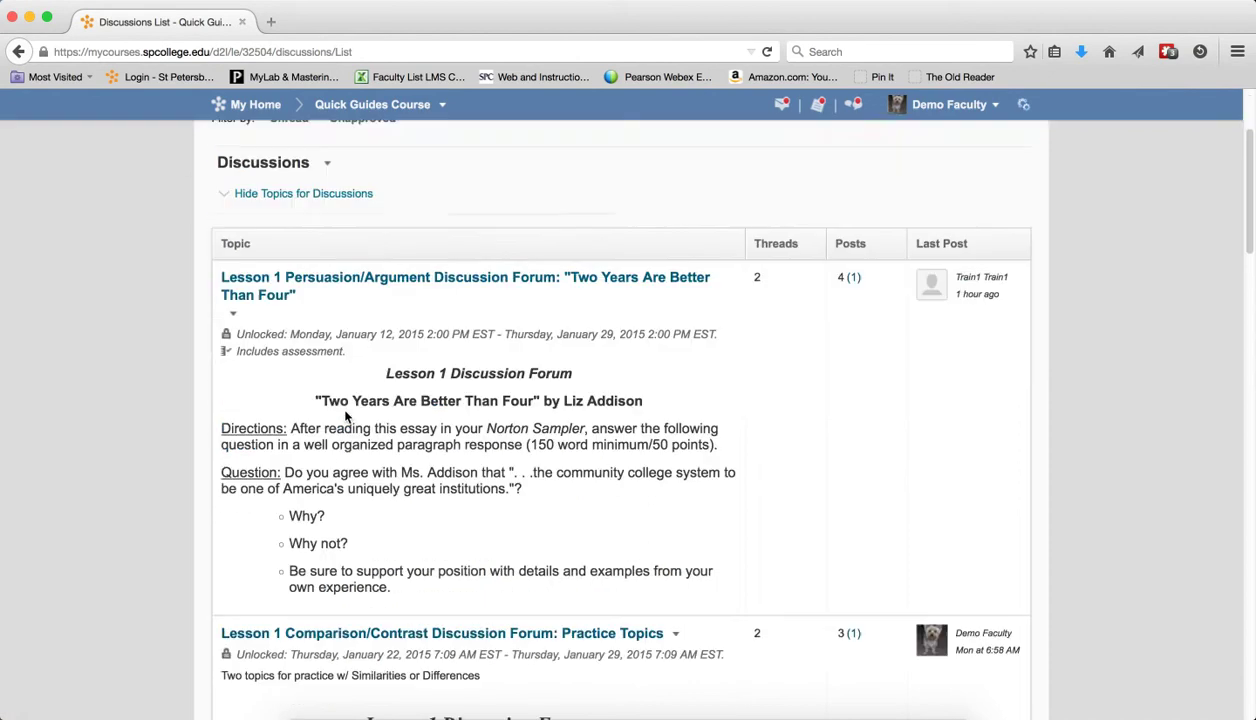
scroll(down, 3)
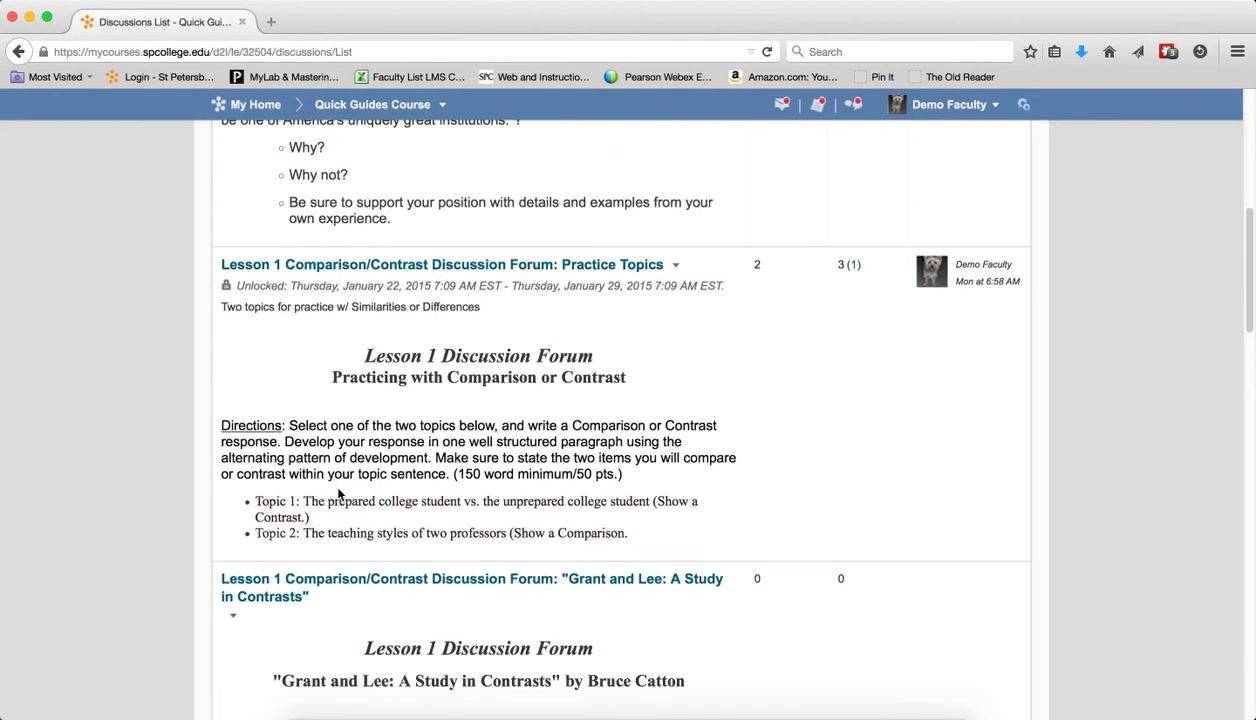
scroll(up, 3)
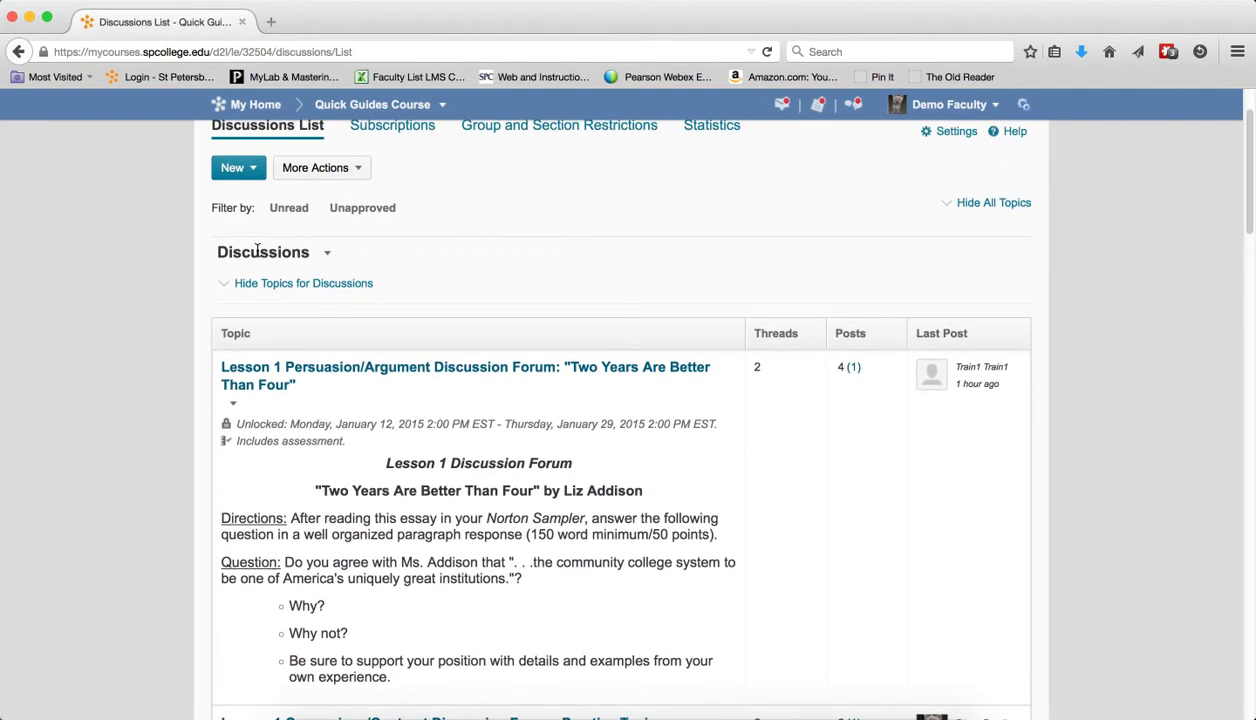
mouse_move(296, 372)
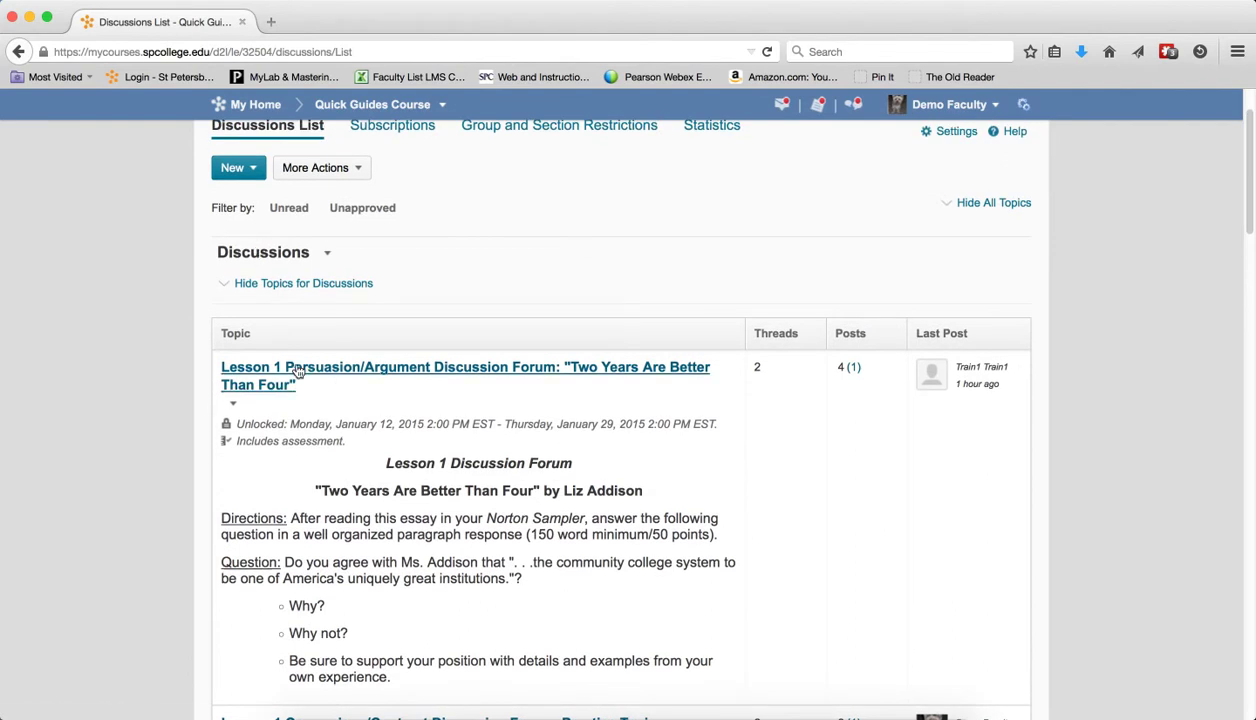
mouse_move(300, 370)
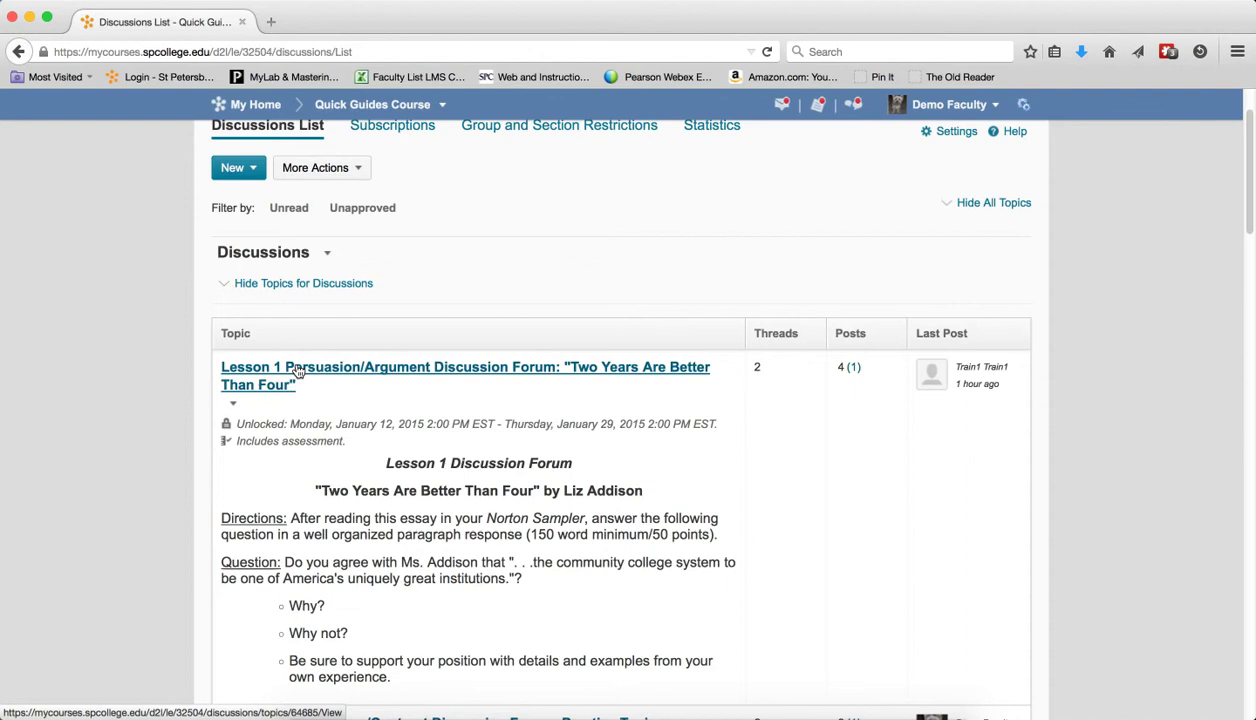
mouse_move(296, 378)
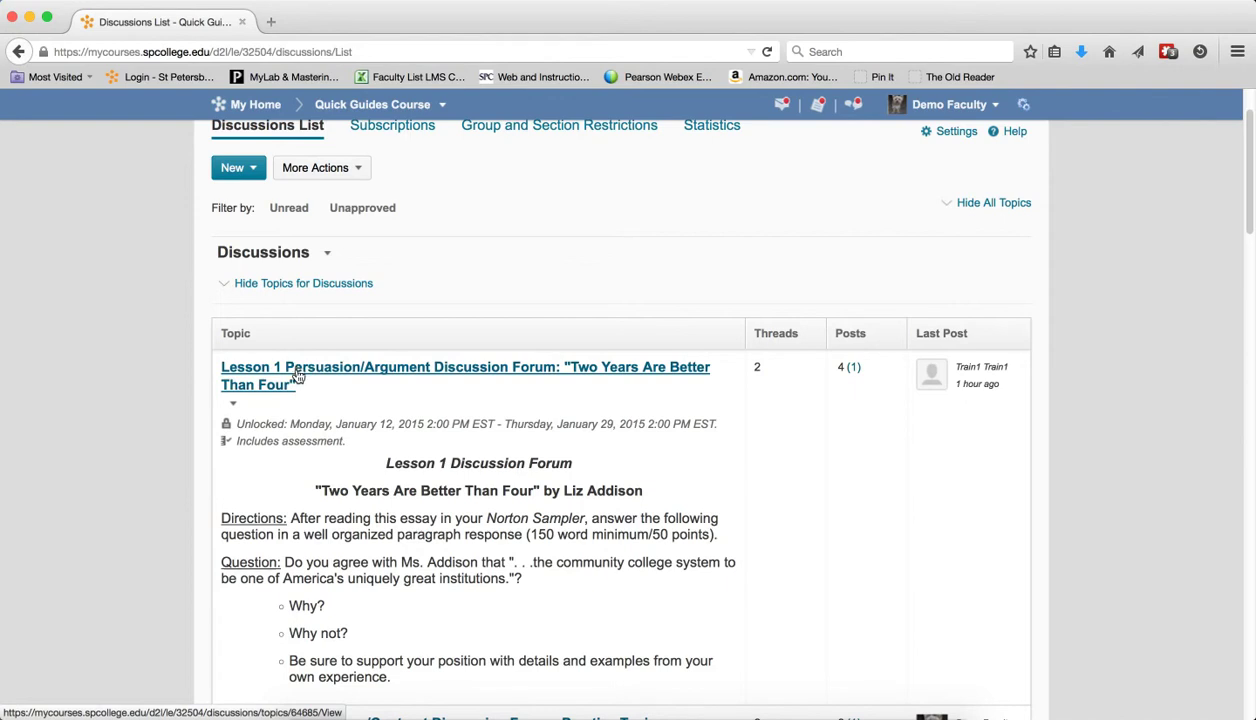
mouse_move(764, 356)
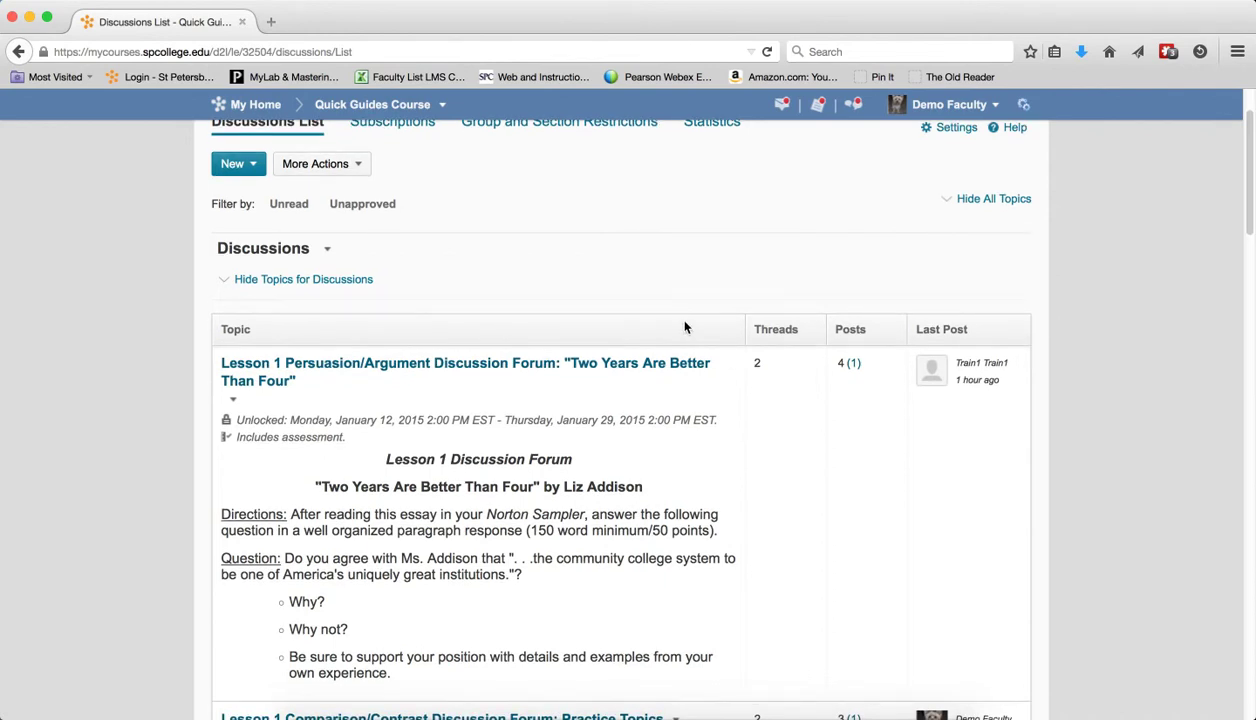
mouse_move(744, 402)
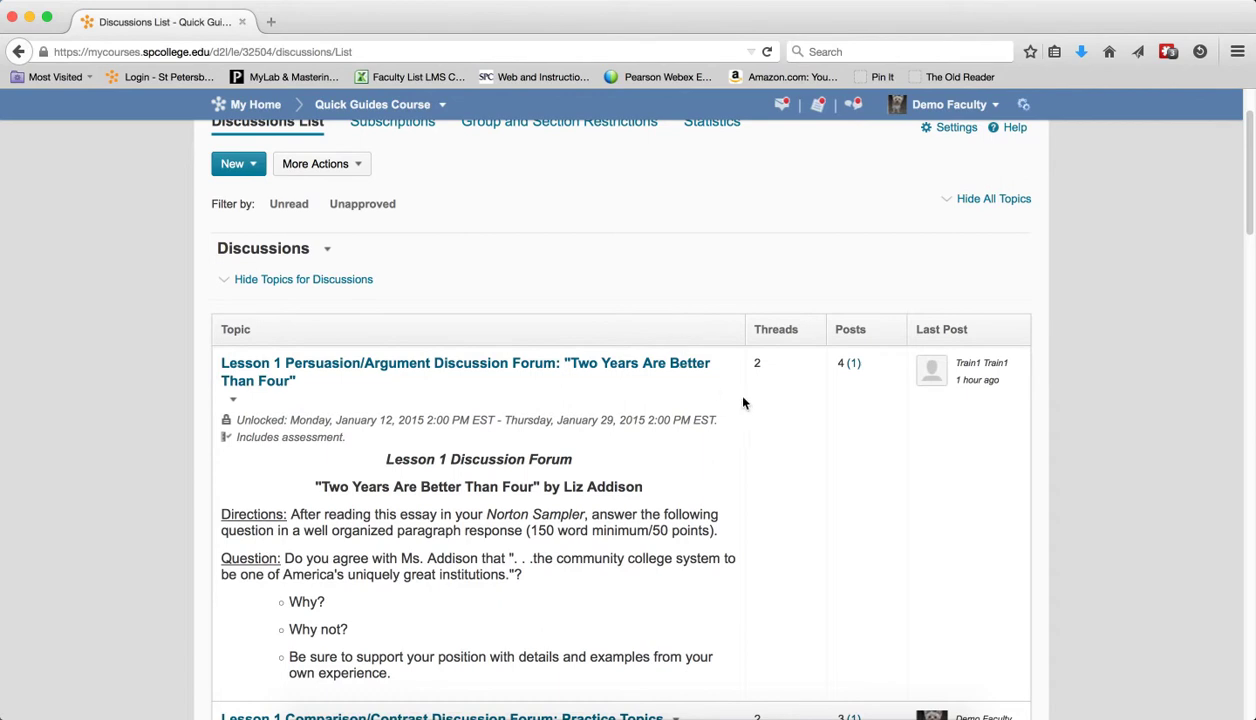
mouse_move(768, 420)
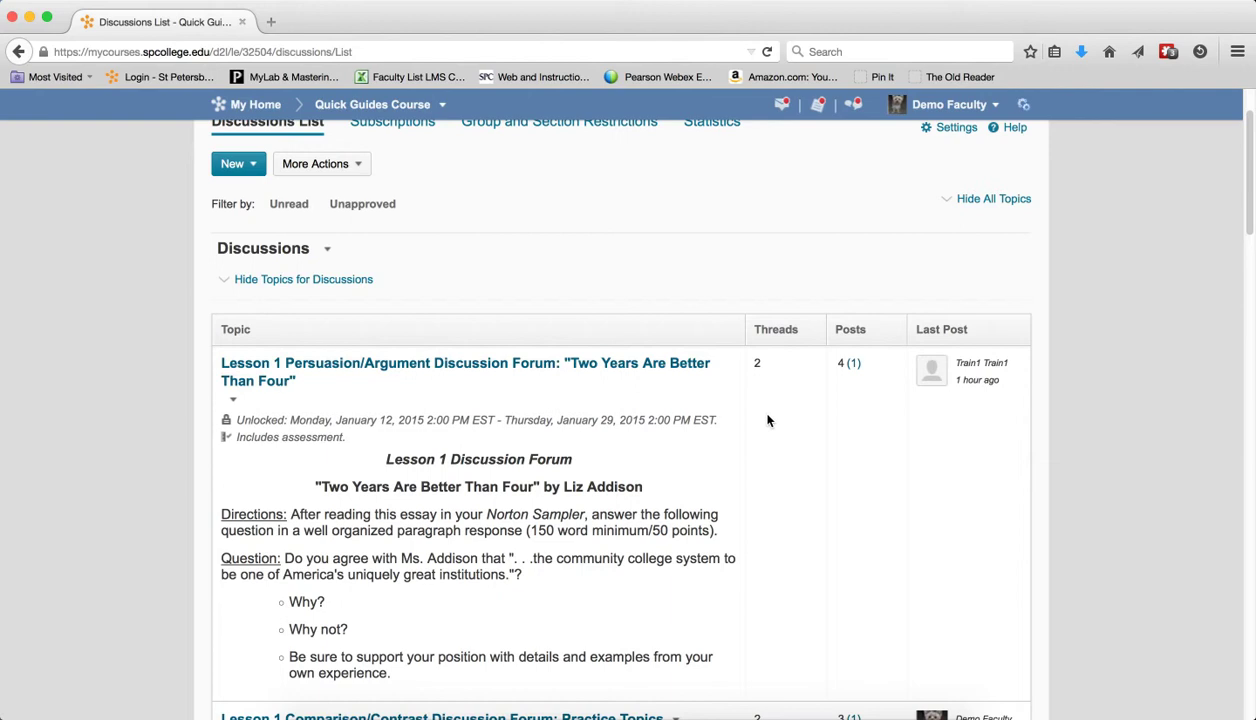
mouse_move(332, 256)
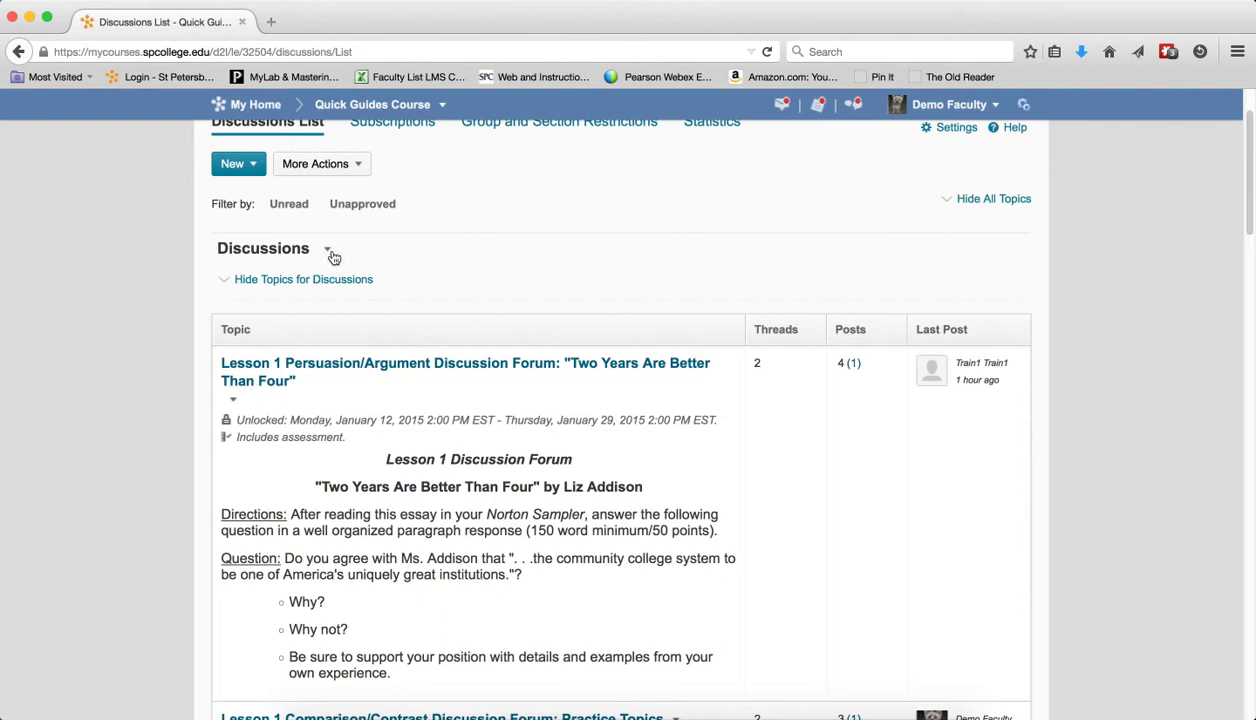
click(328, 252)
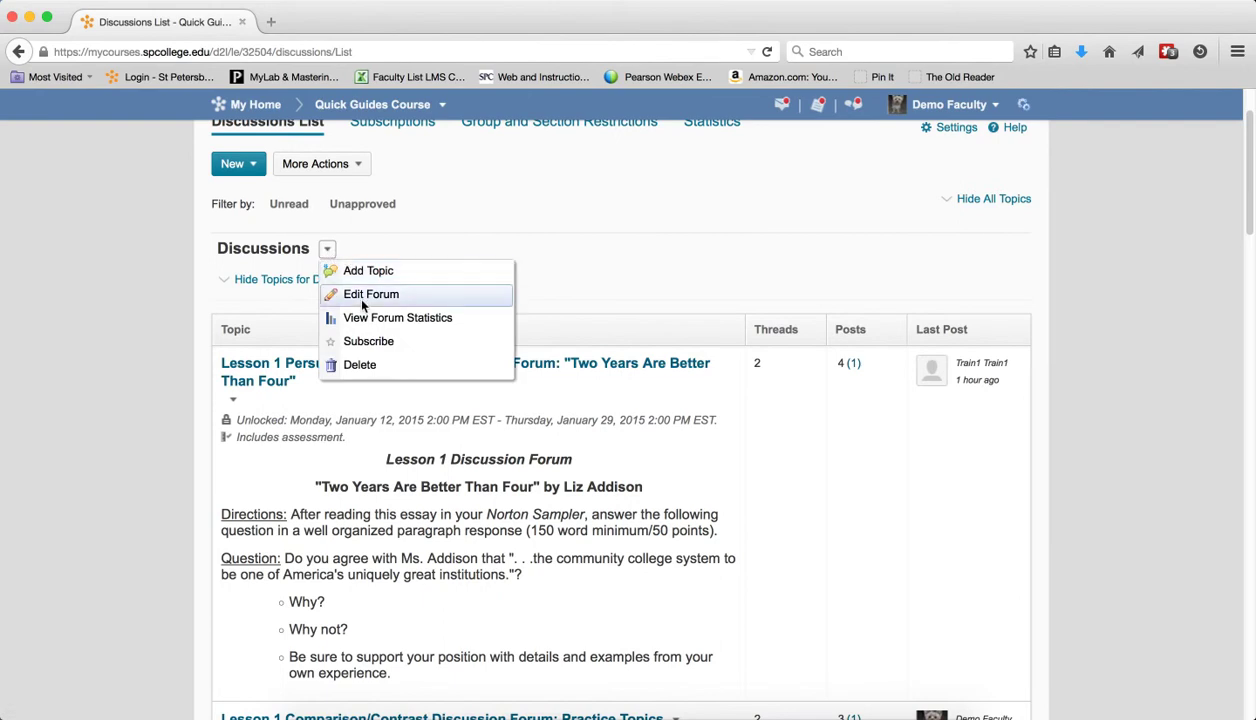
click(370, 294)
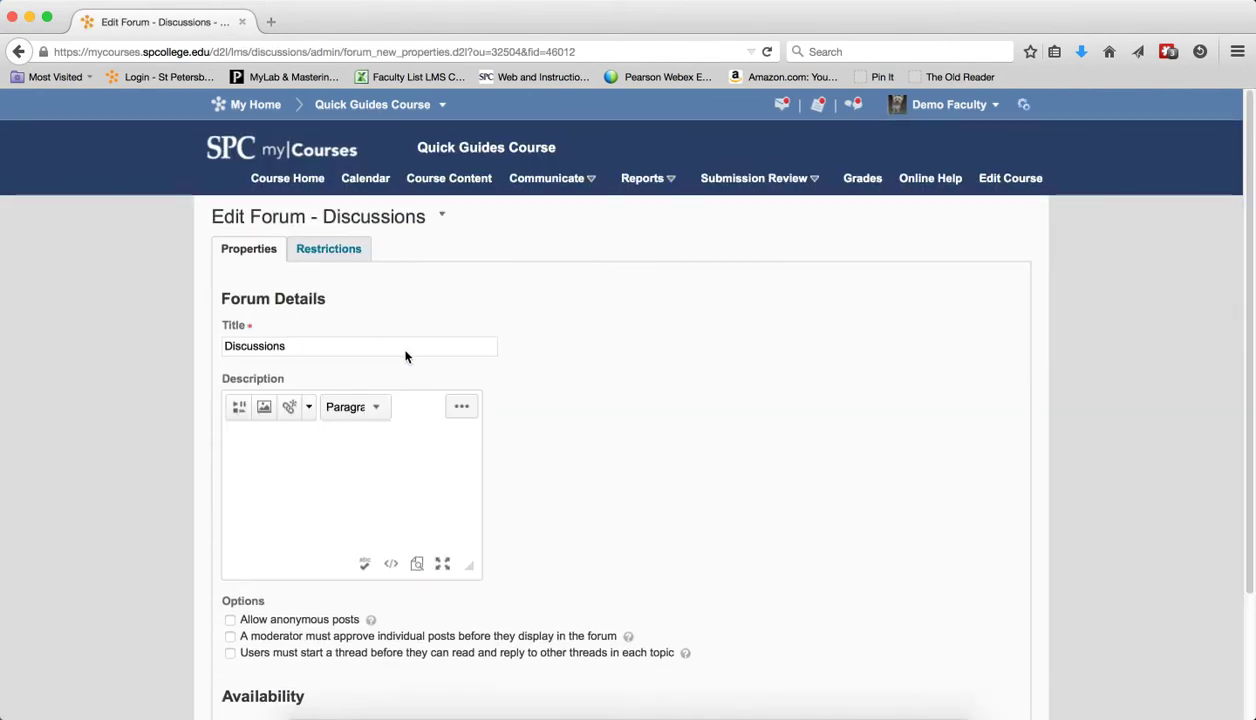
scroll(down, 3)
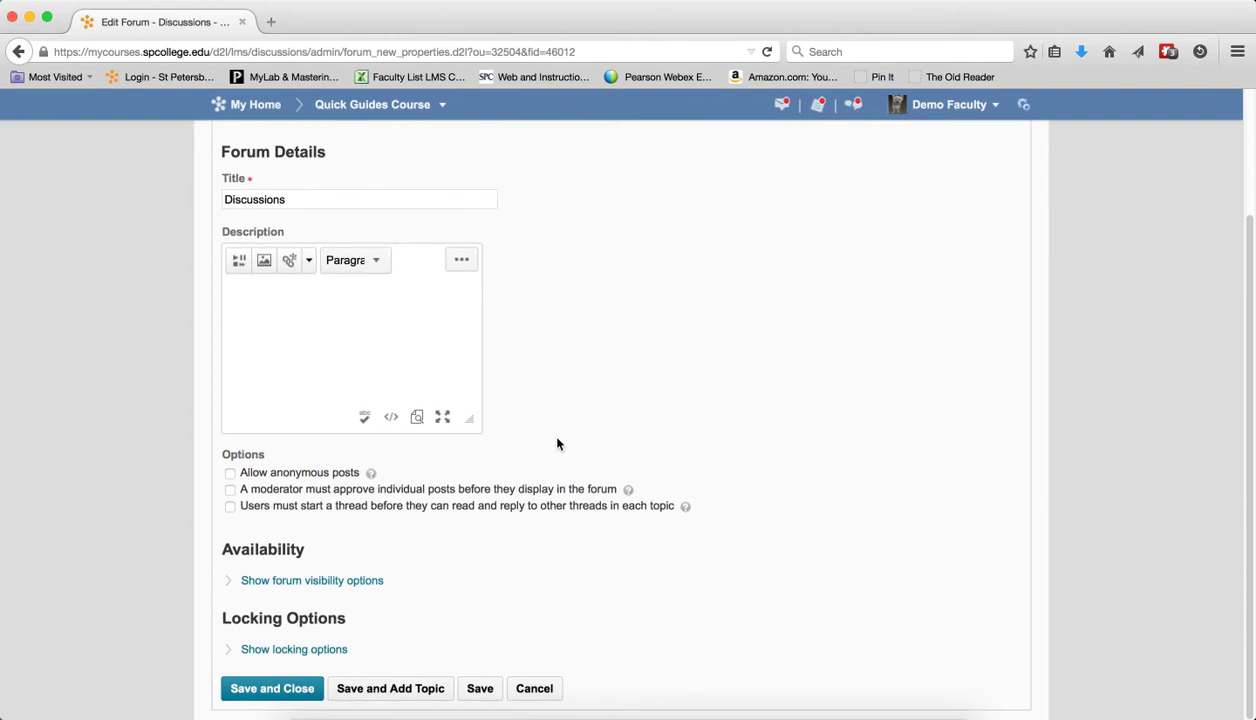
mouse_move(556, 444)
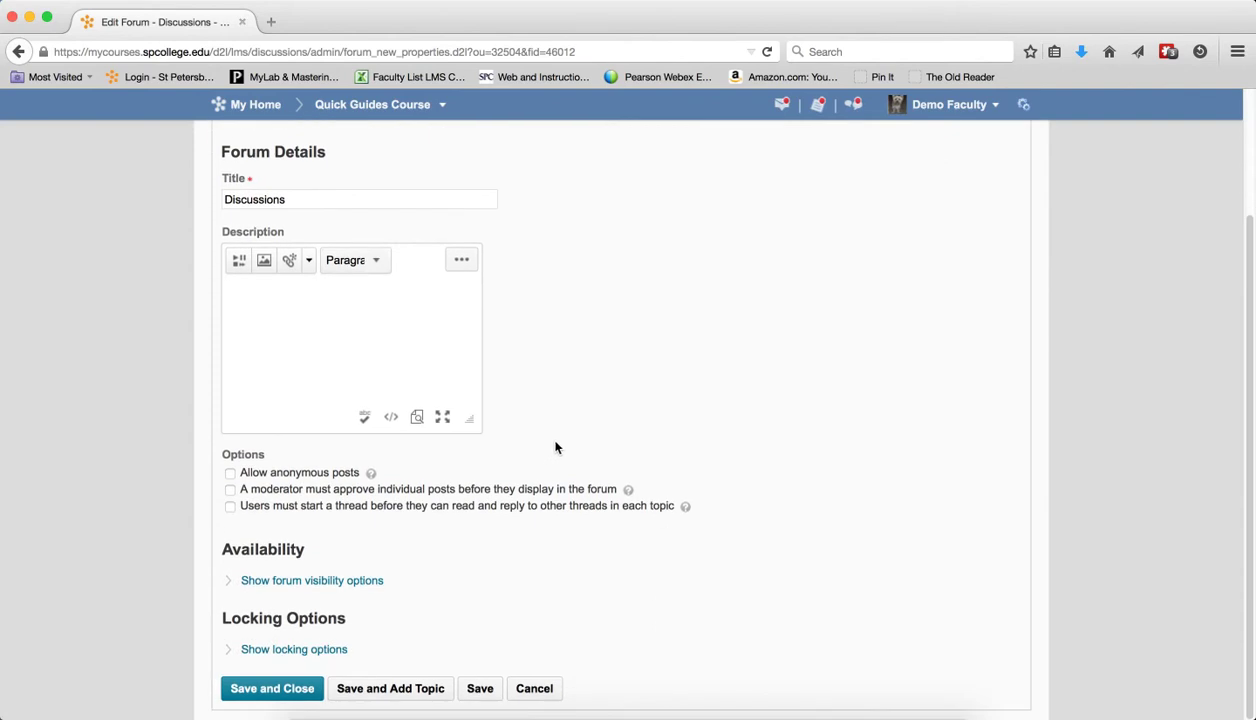
mouse_move(536, 688)
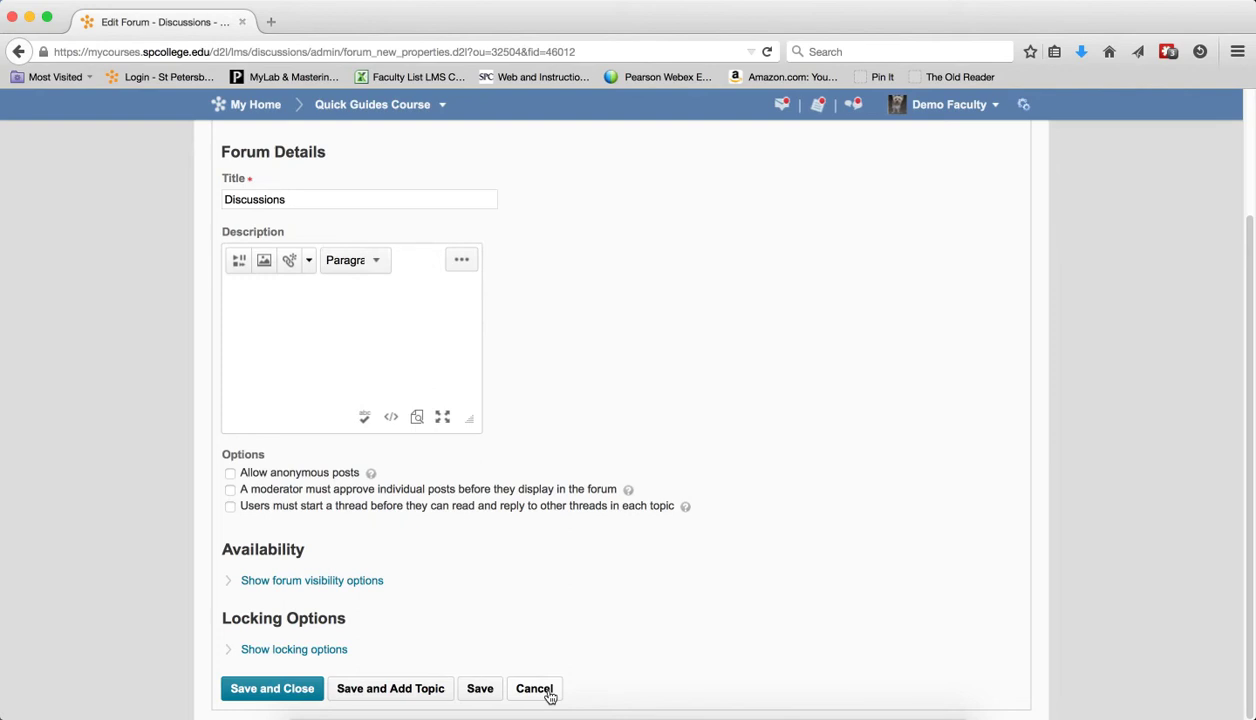
Cancel the Edit Forum page without saving, returning to the Discussions list with the Lesson 1 topic
click(534, 688)
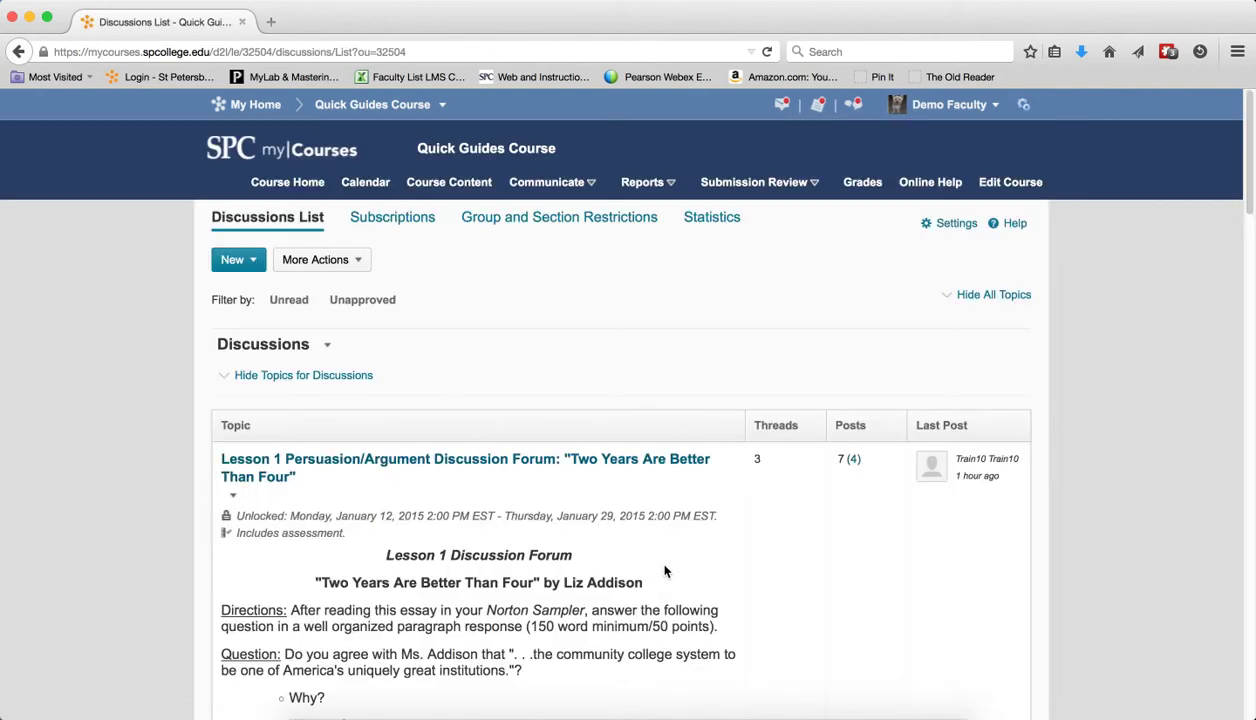
mouse_move(632, 474)
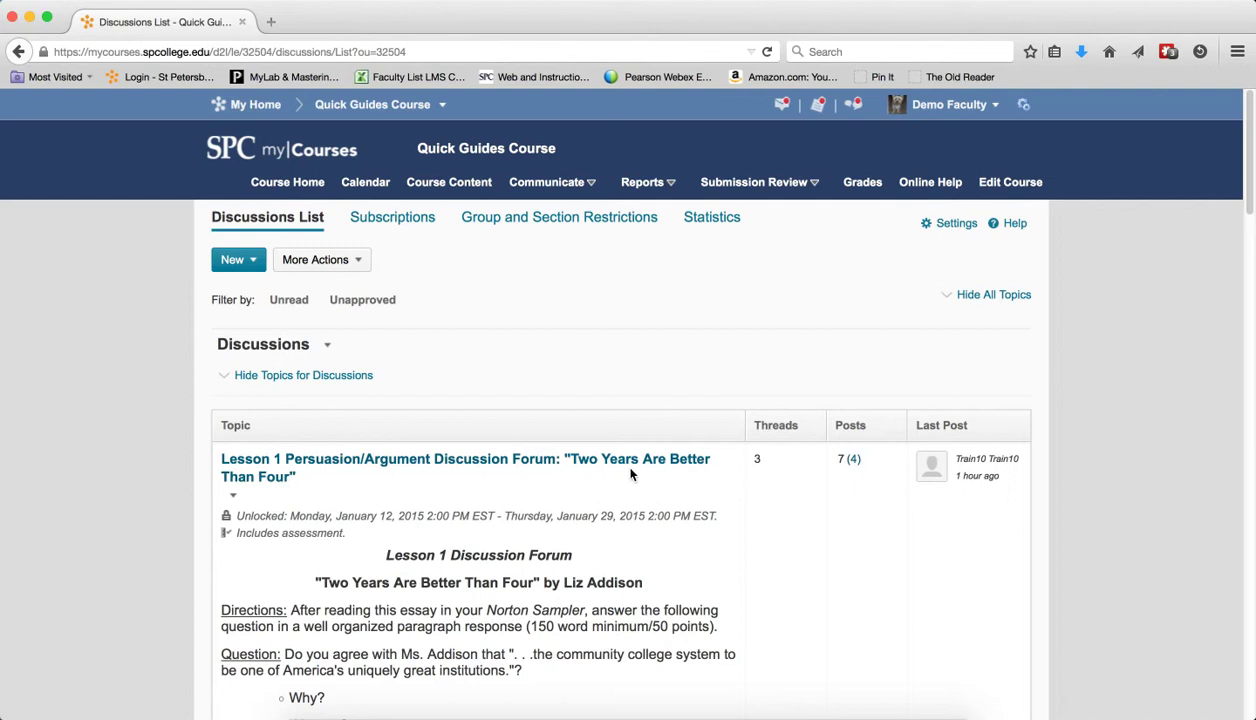
mouse_move(600, 556)
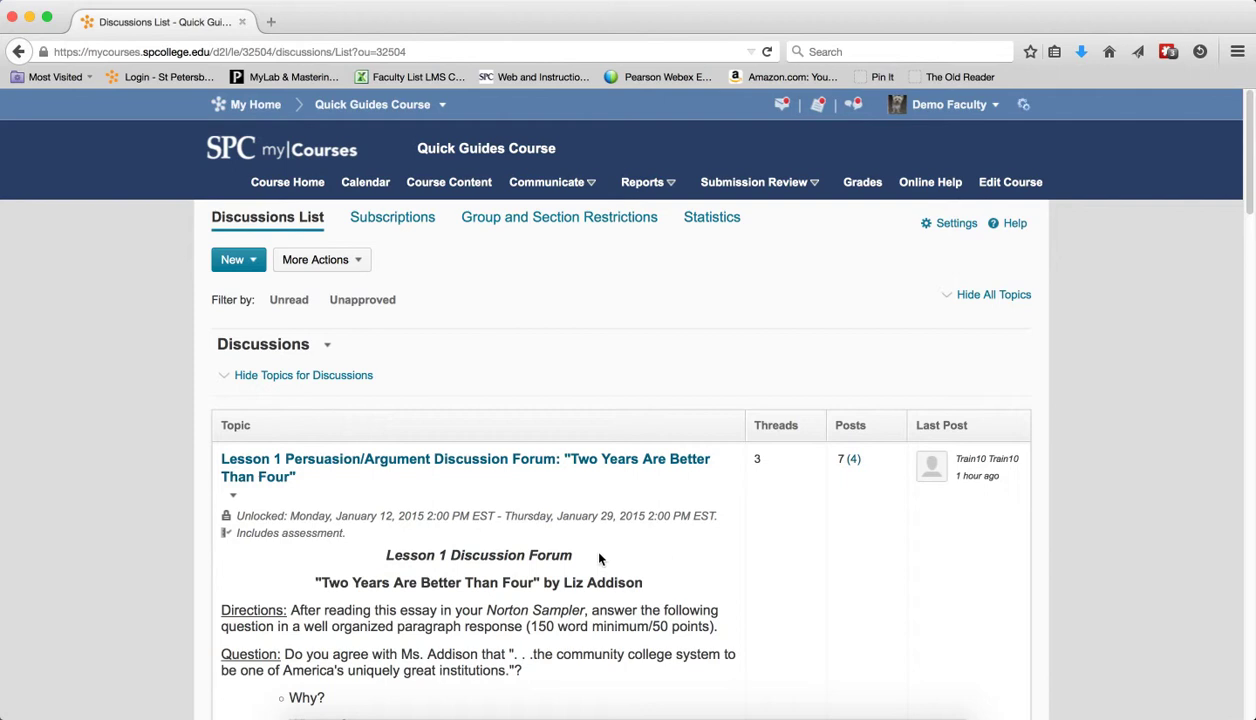
scroll(down, 3)
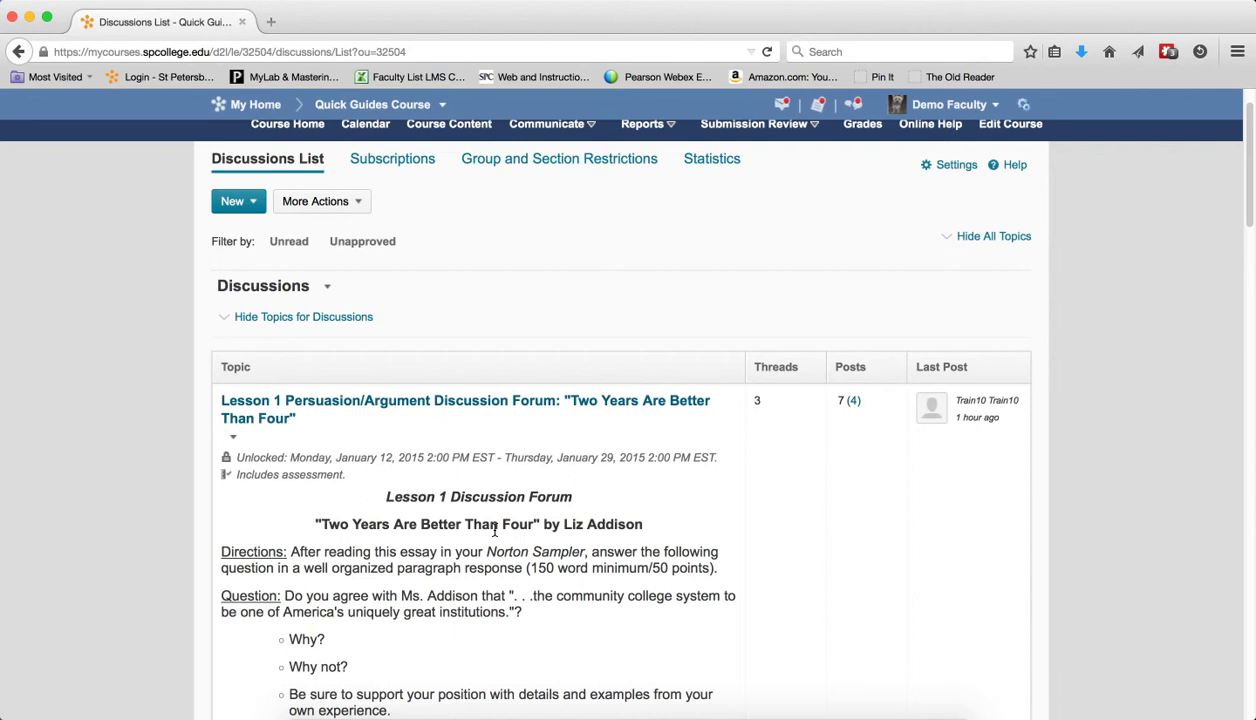
mouse_move(238, 448)
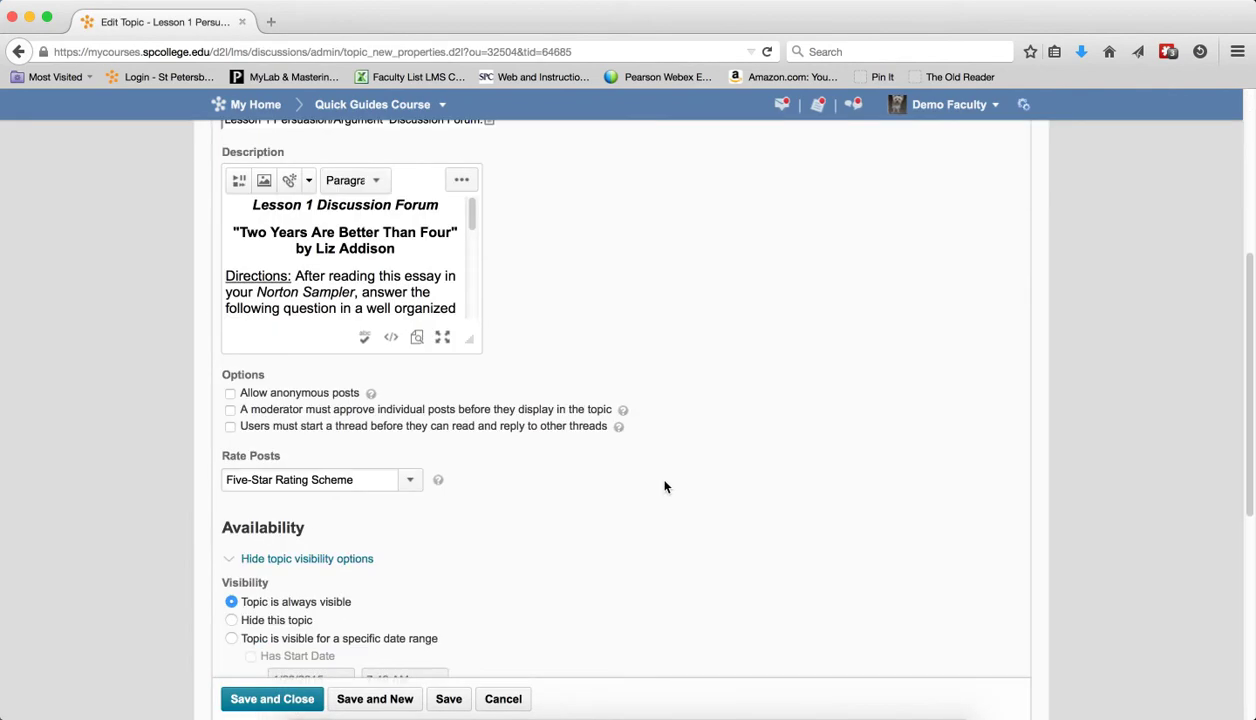
scroll(down, 3)
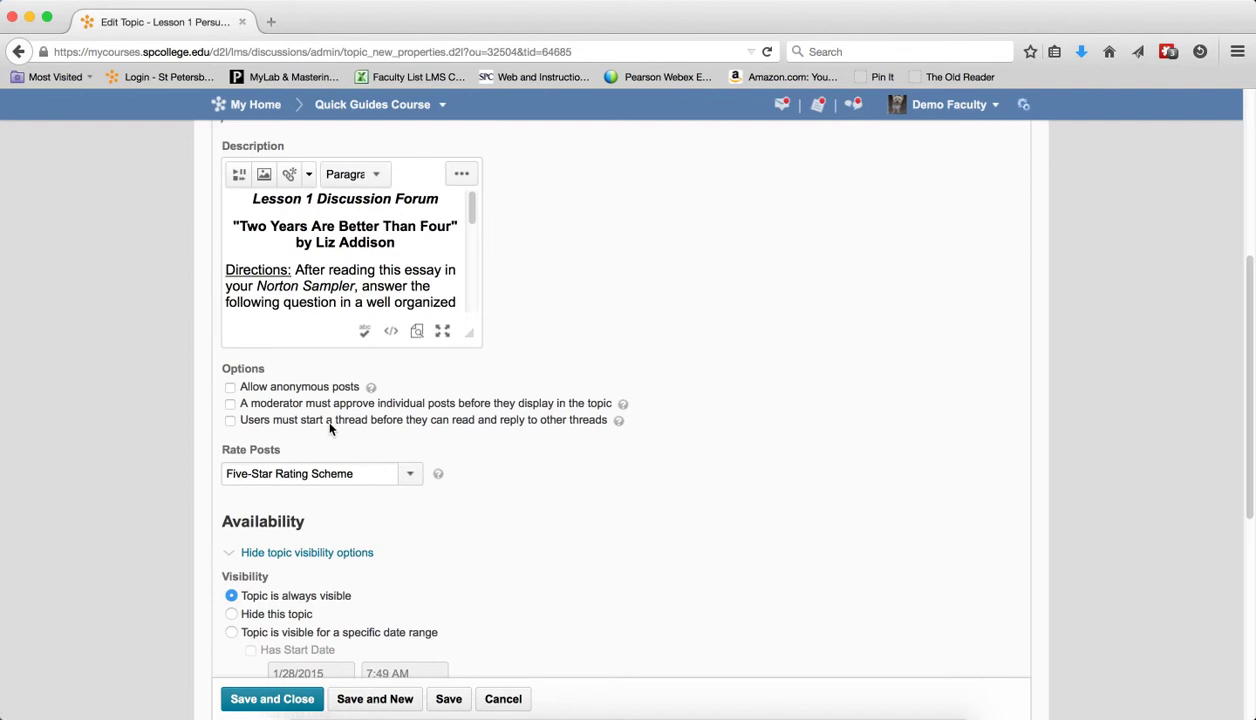
scroll(down, 3)
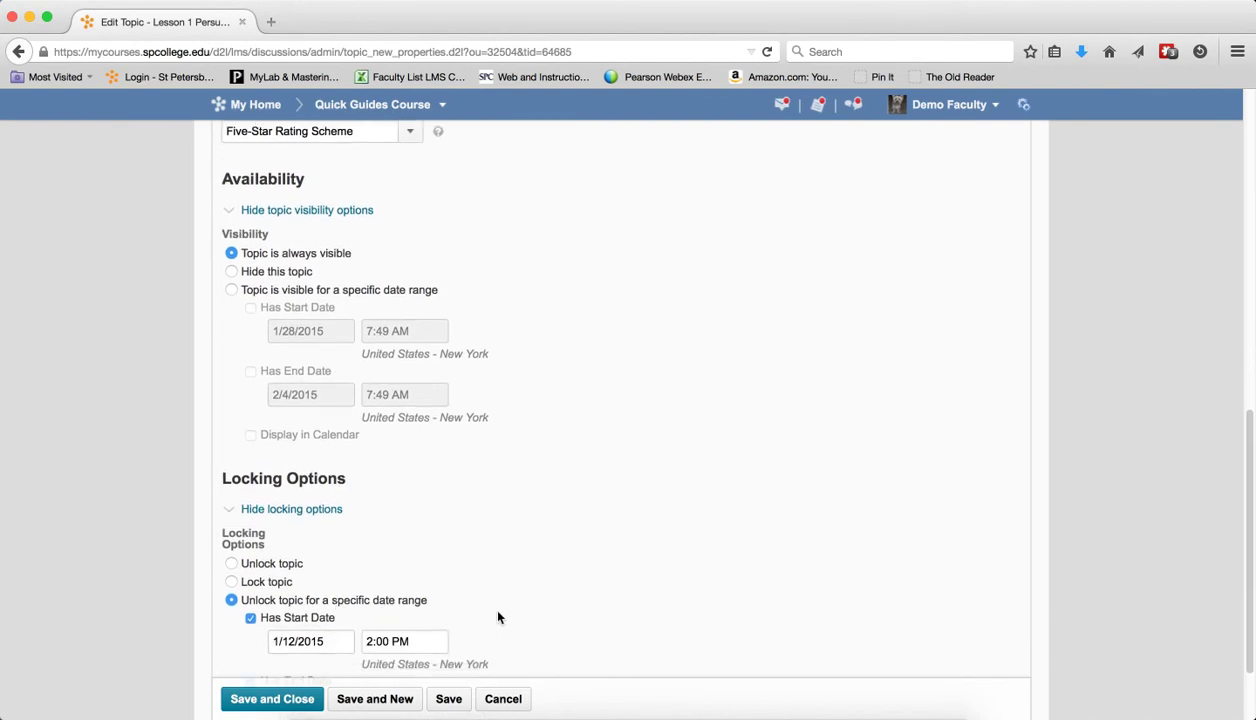
scroll(up, 3)
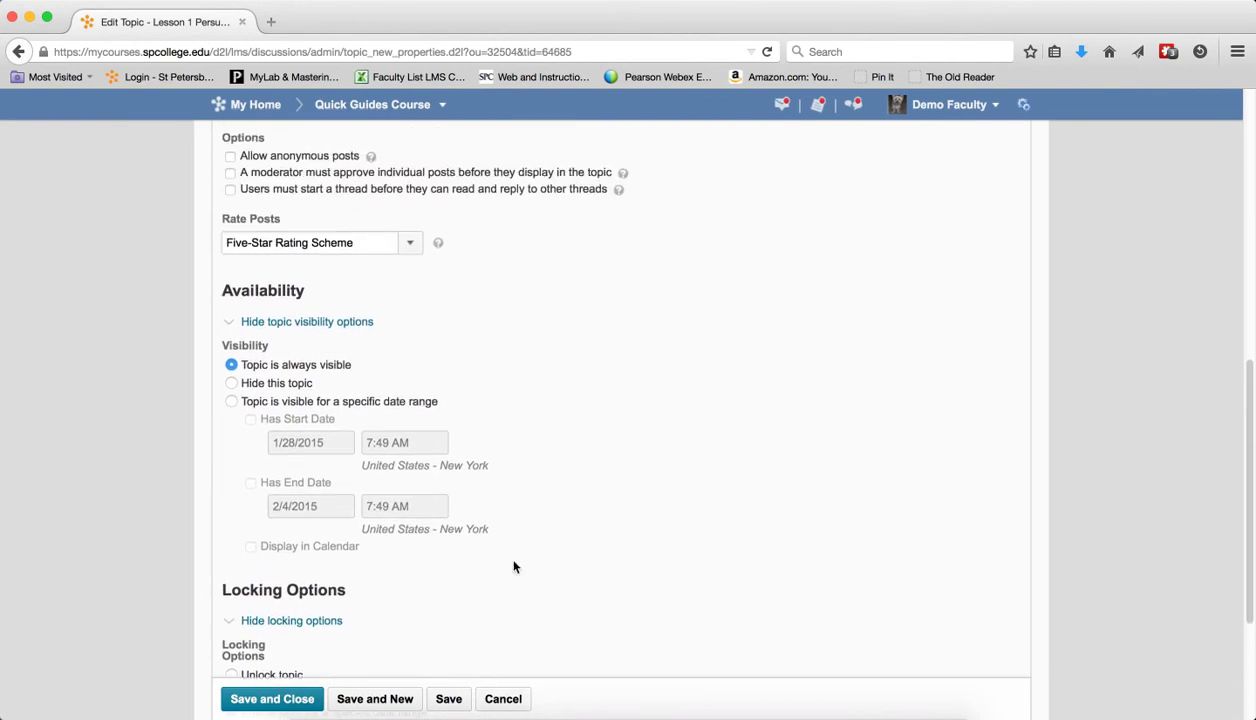
scroll(up, 3)
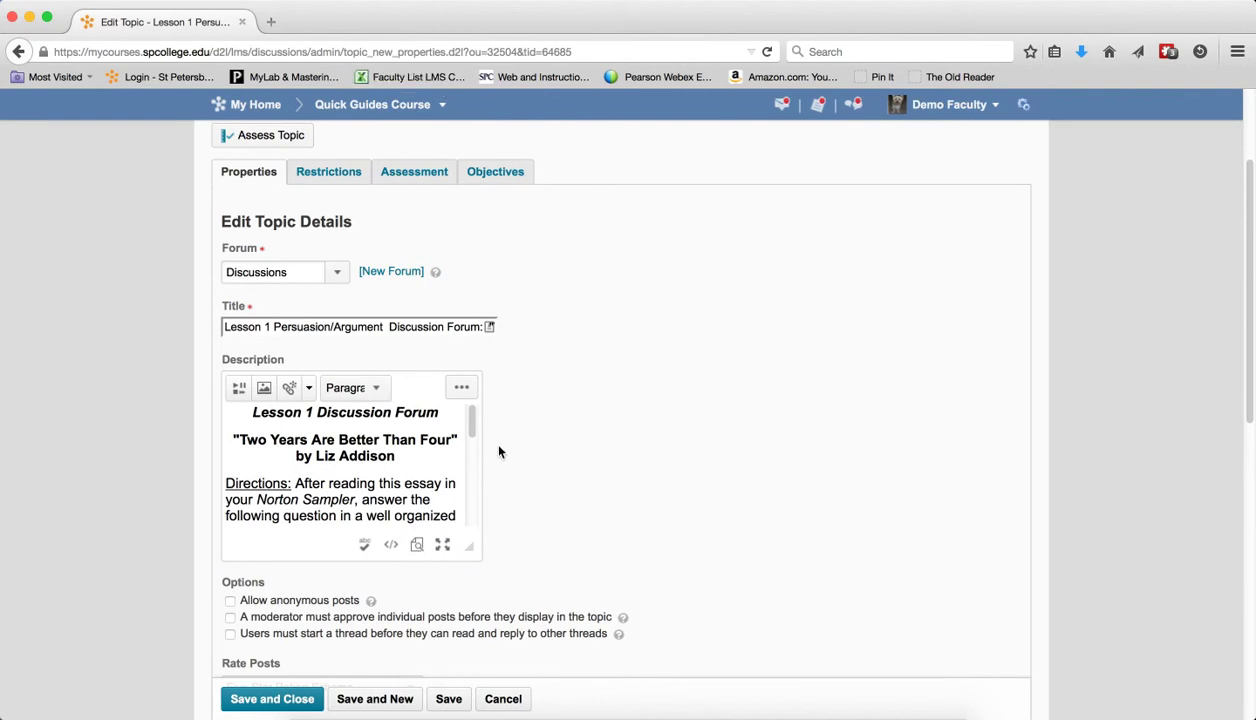
click(272, 700)
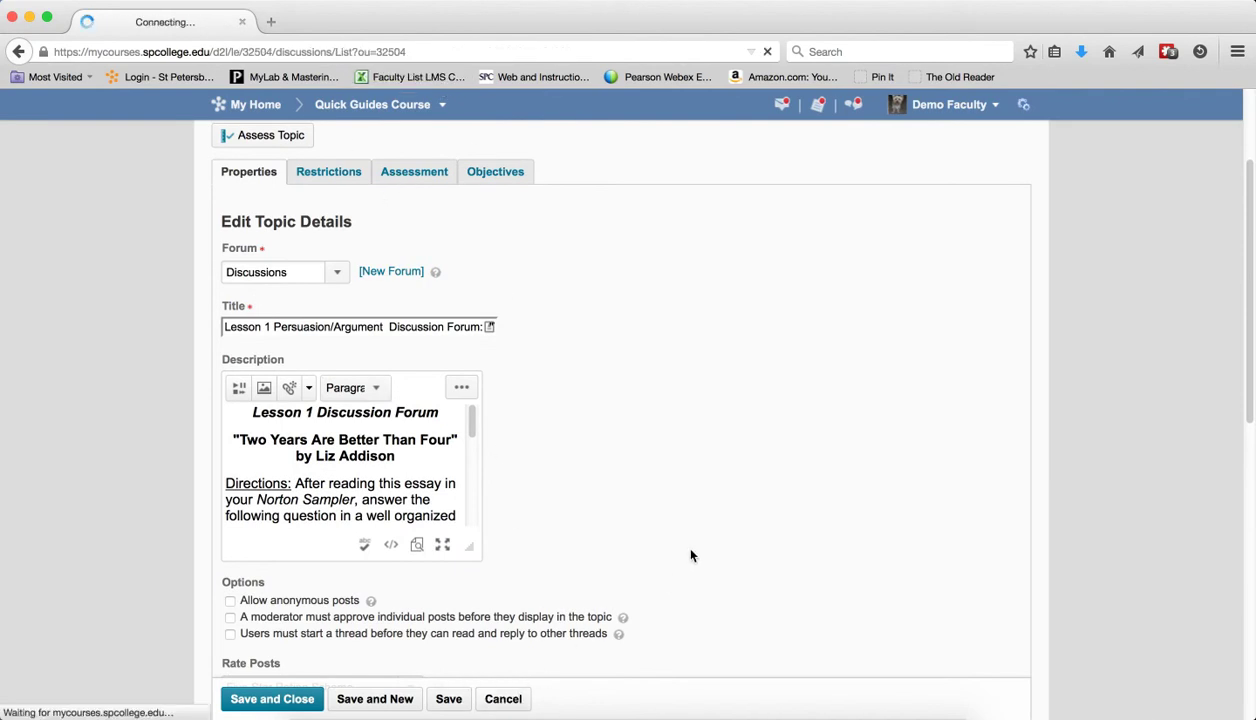
click(272, 700)
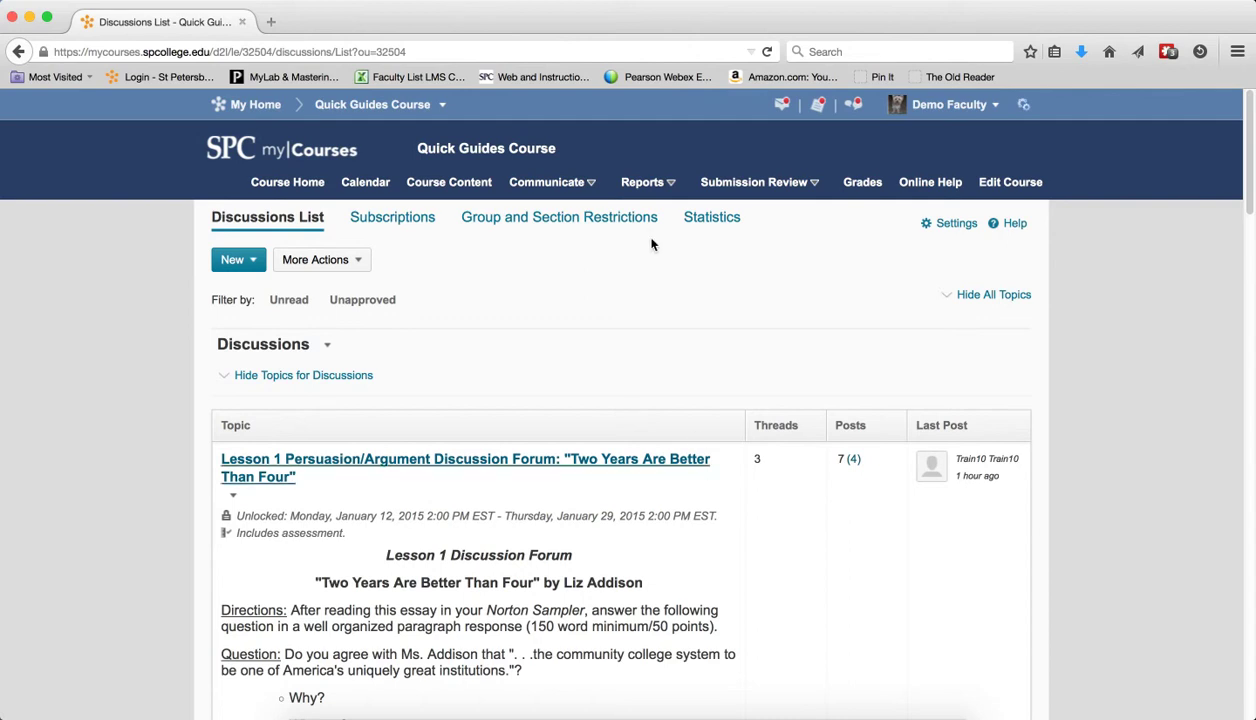
Go to Course Content for Lesson 1: Persuasion/Argument Writing and scroll to its linked discussion forum topic
click(448, 182)
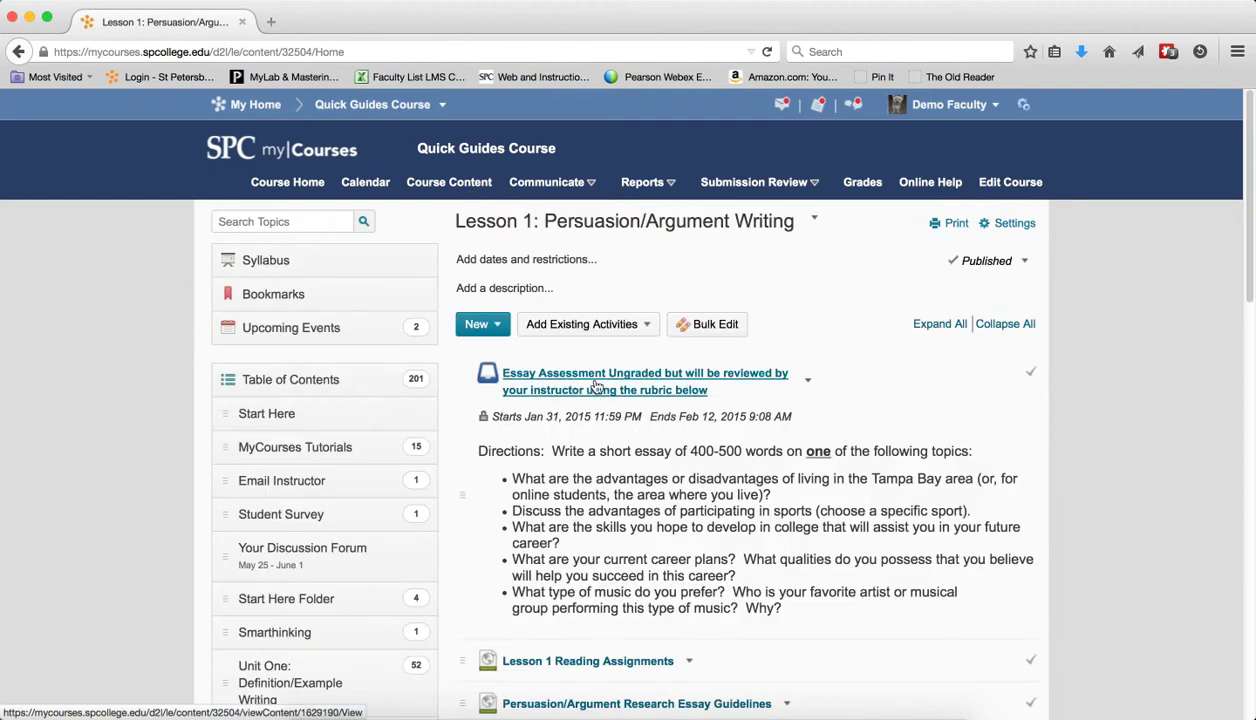
scroll(down, 3)
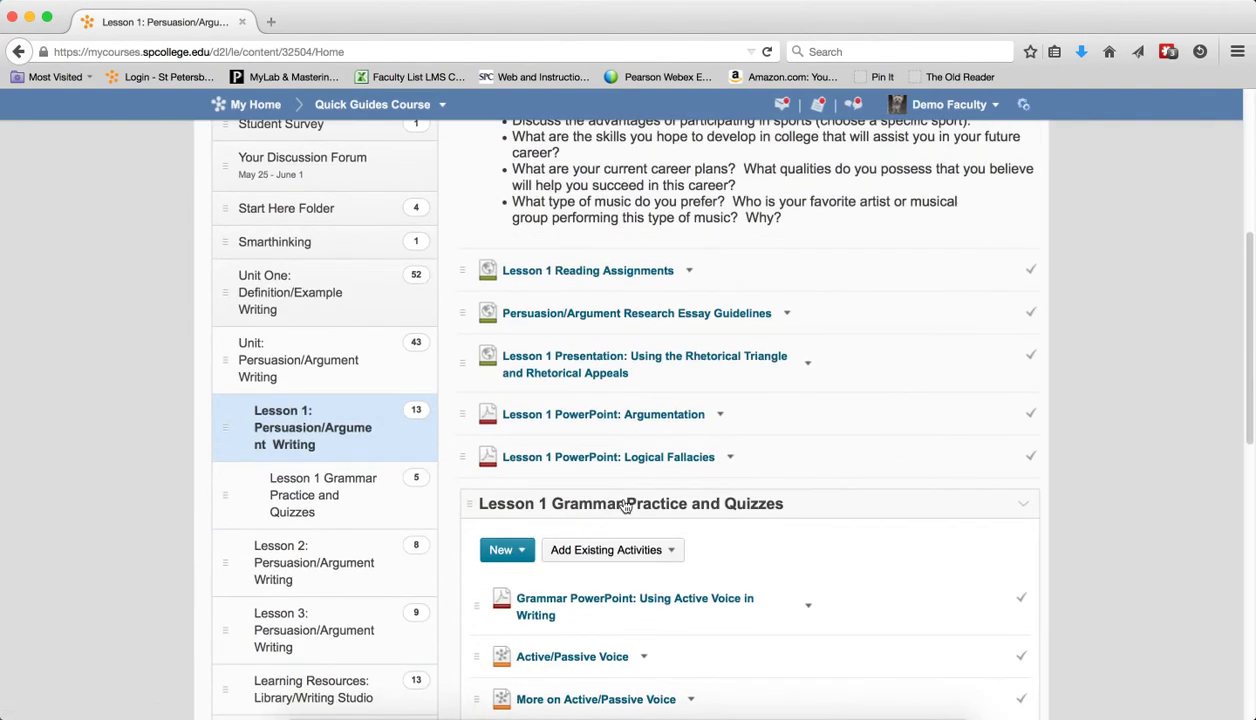
scroll(down, 3)
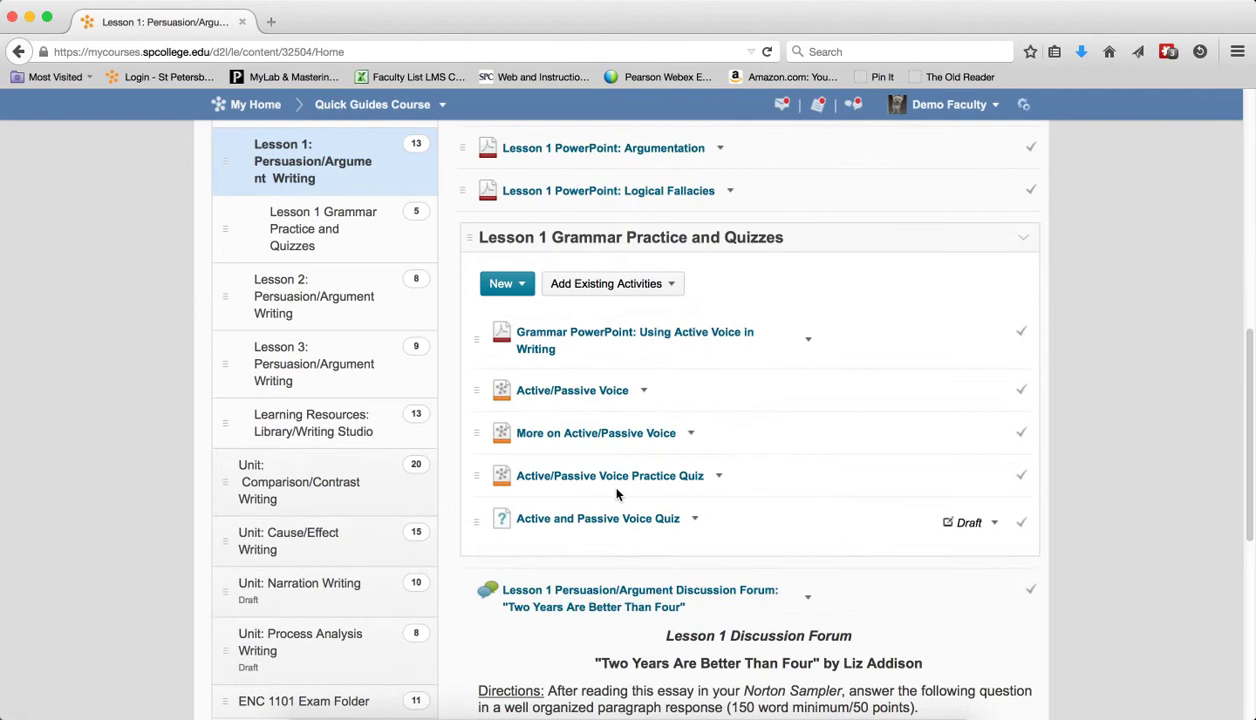
scroll(down, 3)
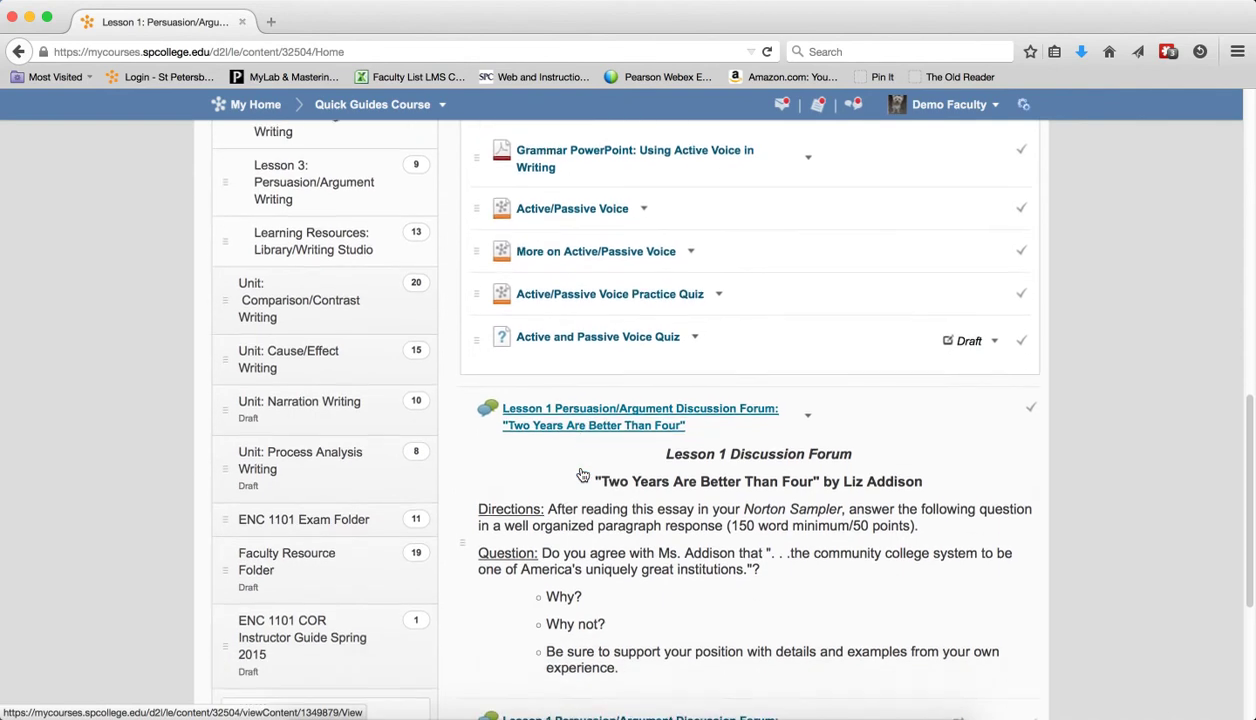
scroll(down, 3)
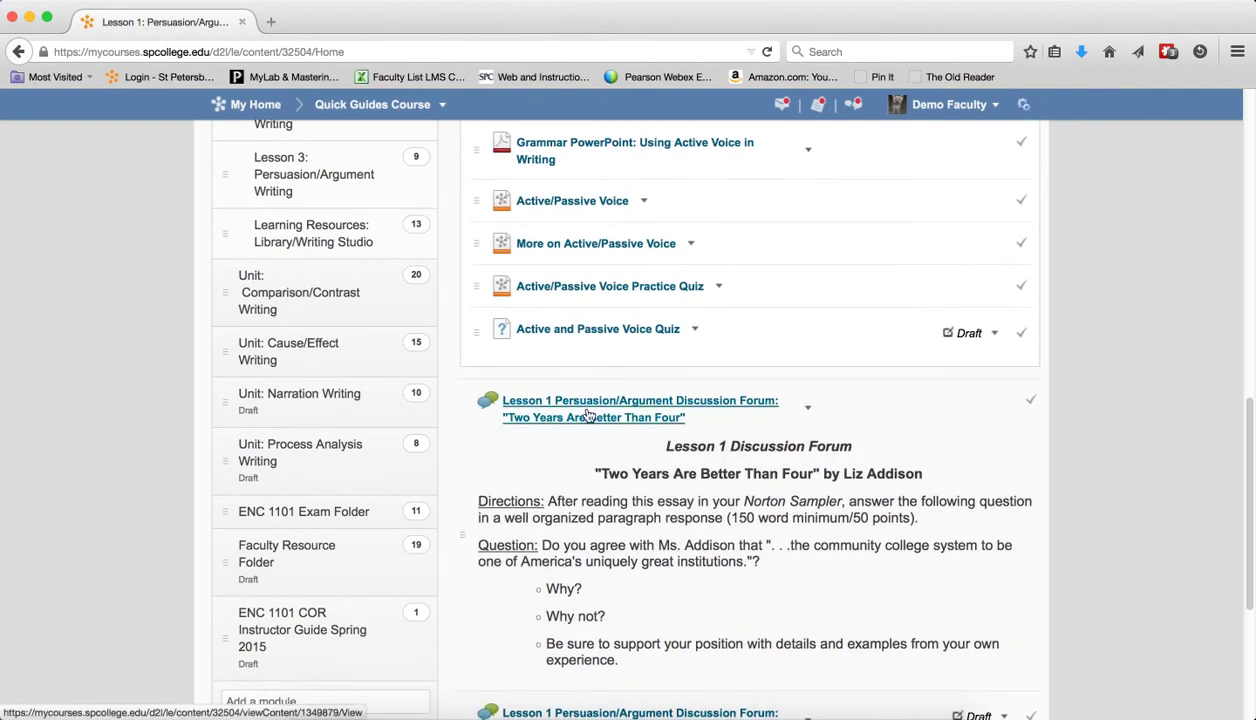
mouse_move(586, 418)
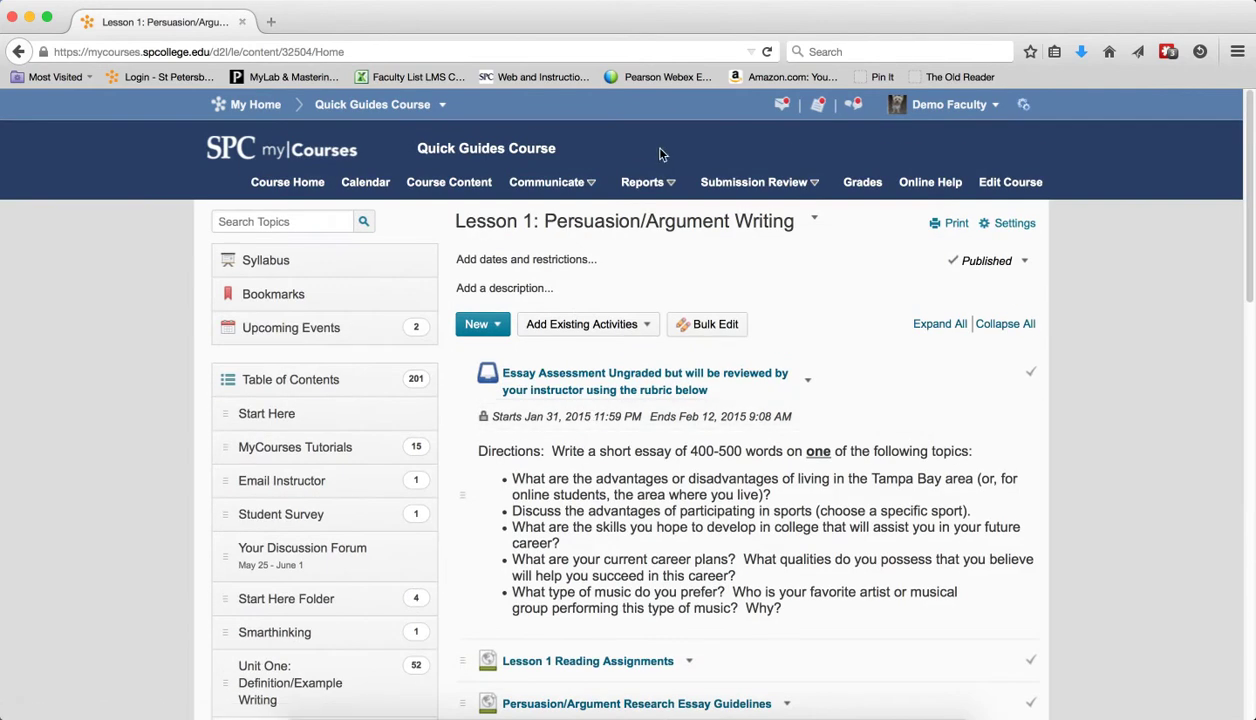
Via Submission Review > Discussions, open the Lesson 1 Persuasion/Argument topic showing its three threads
click(754, 182)
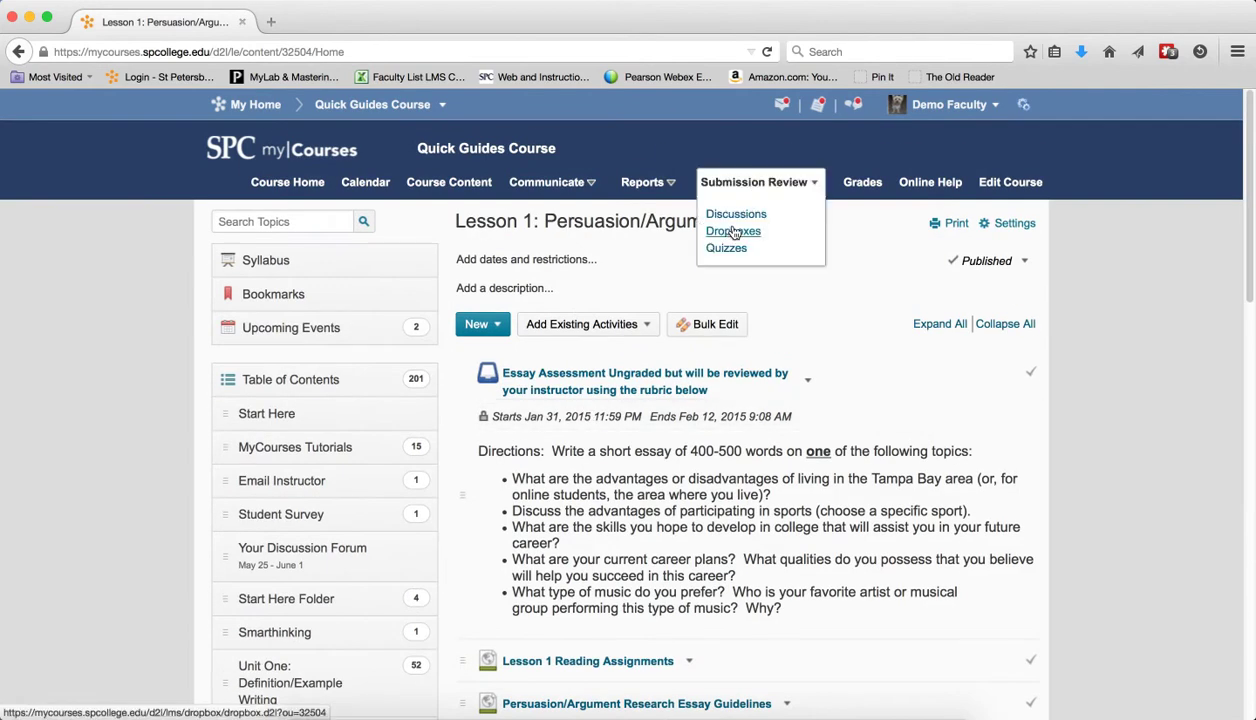
click(734, 212)
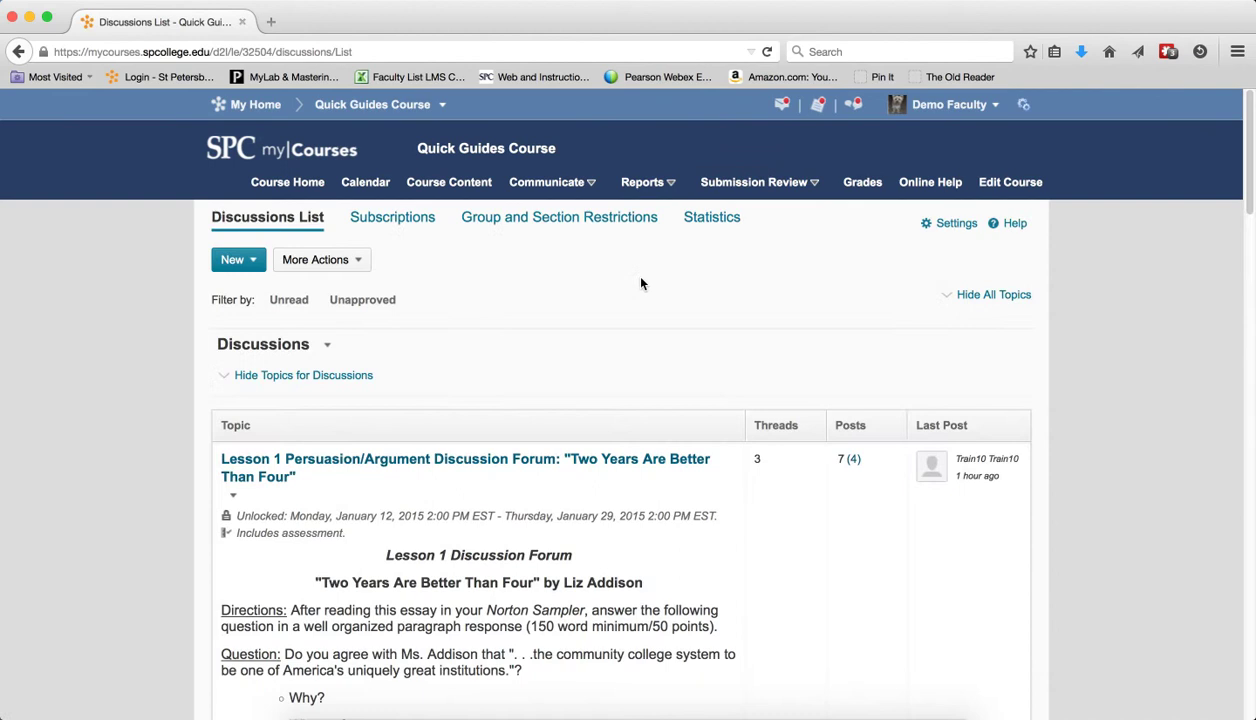
click(464, 468)
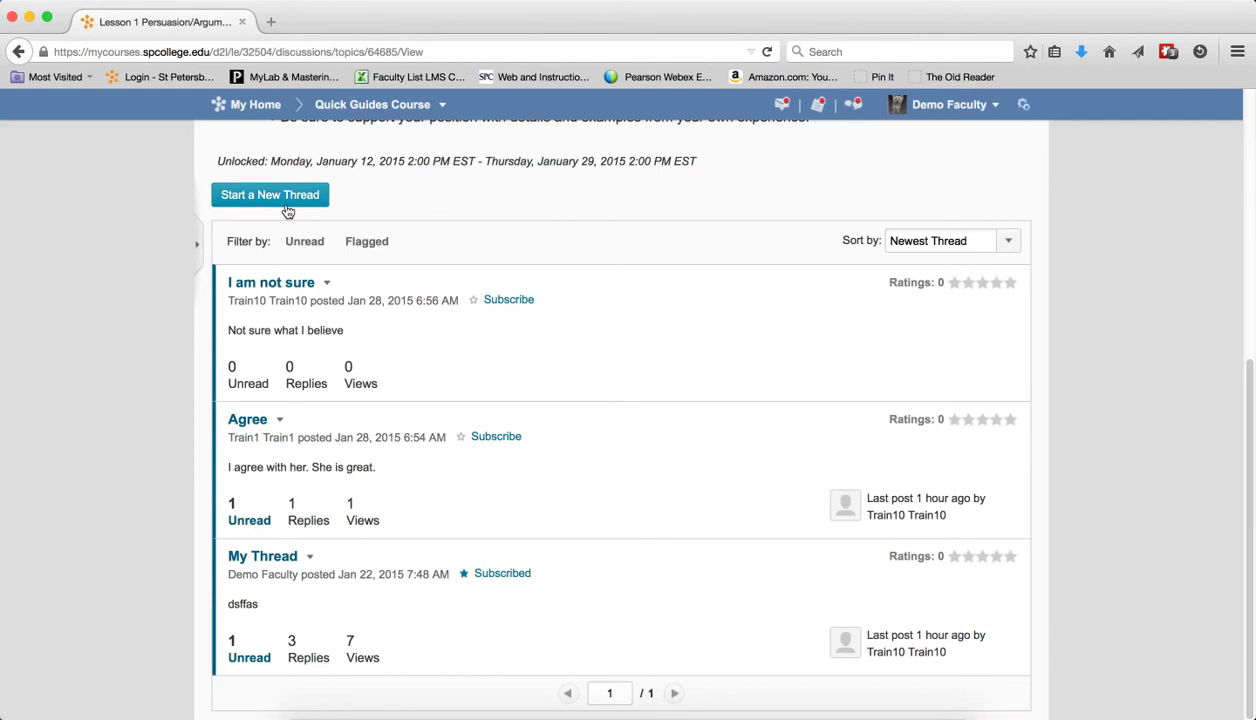
mouse_move(288, 212)
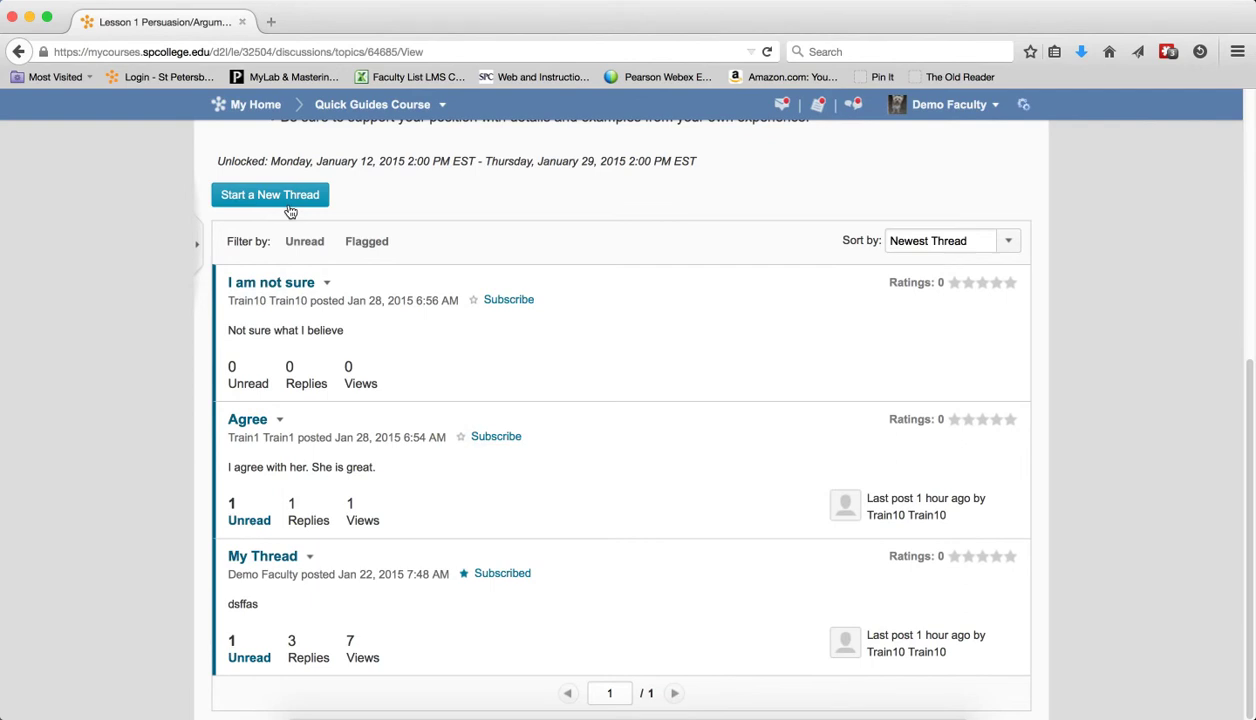
scroll(up, 3)
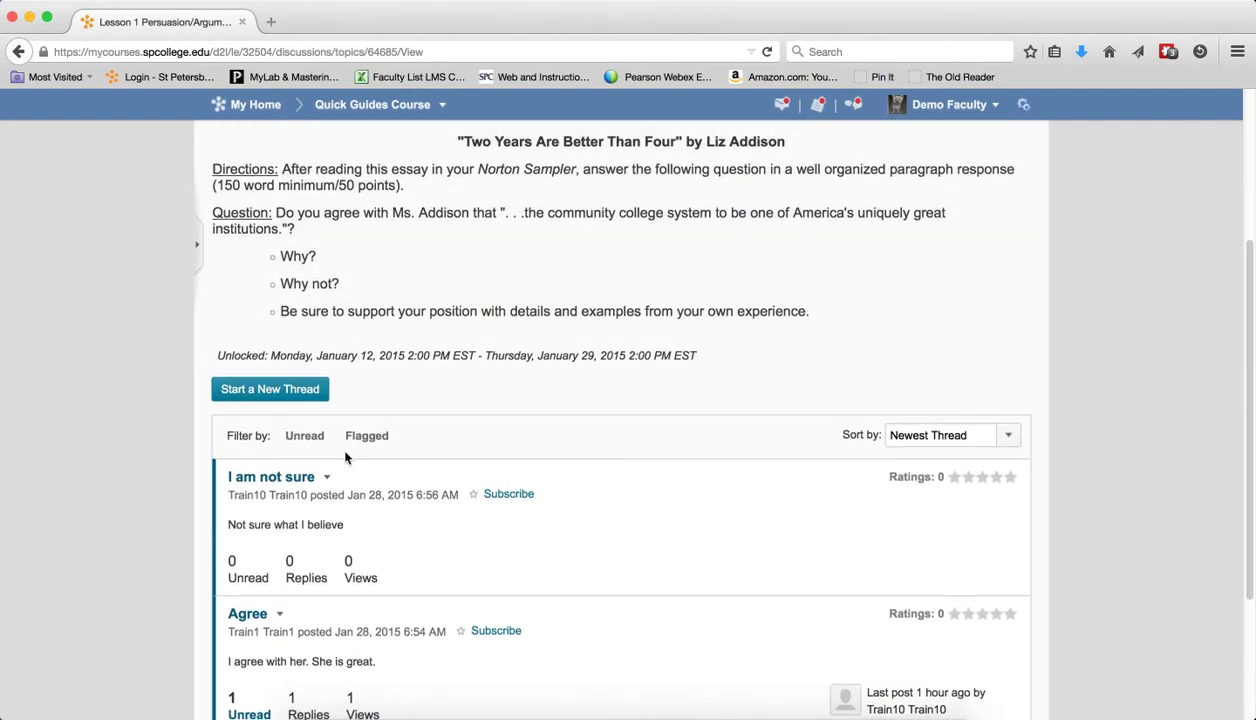
scroll(down, 3)
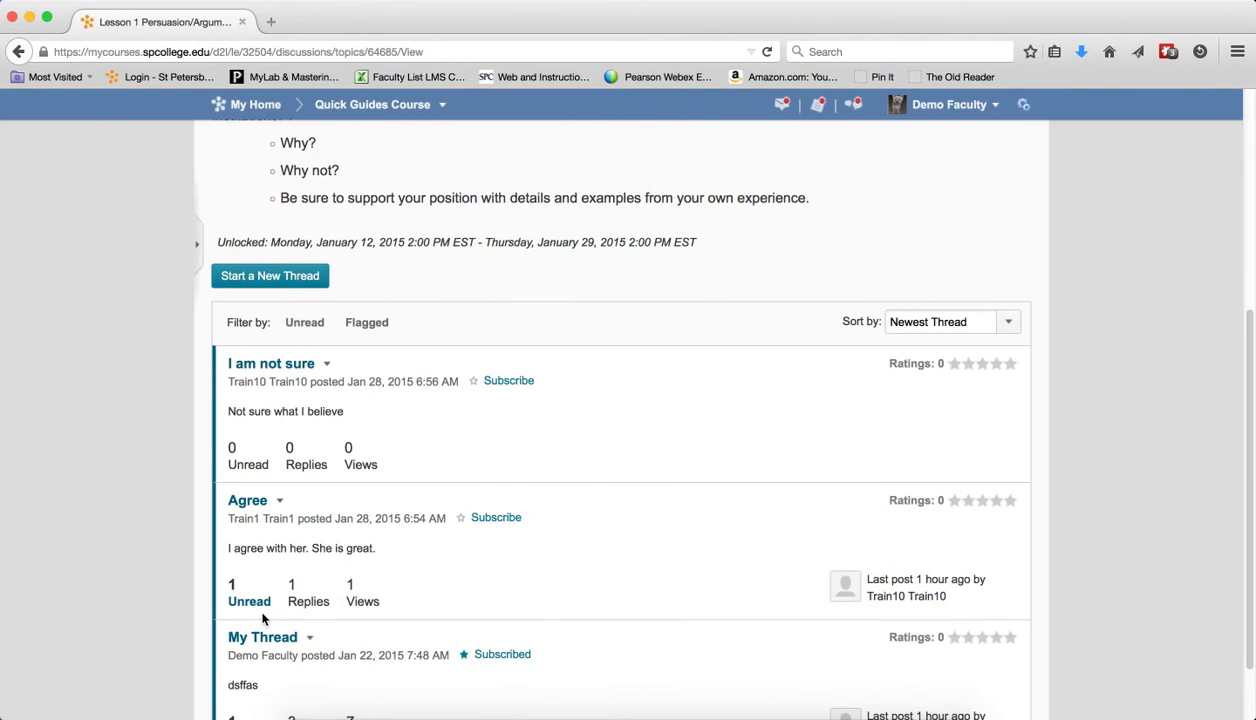
mouse_move(292, 276)
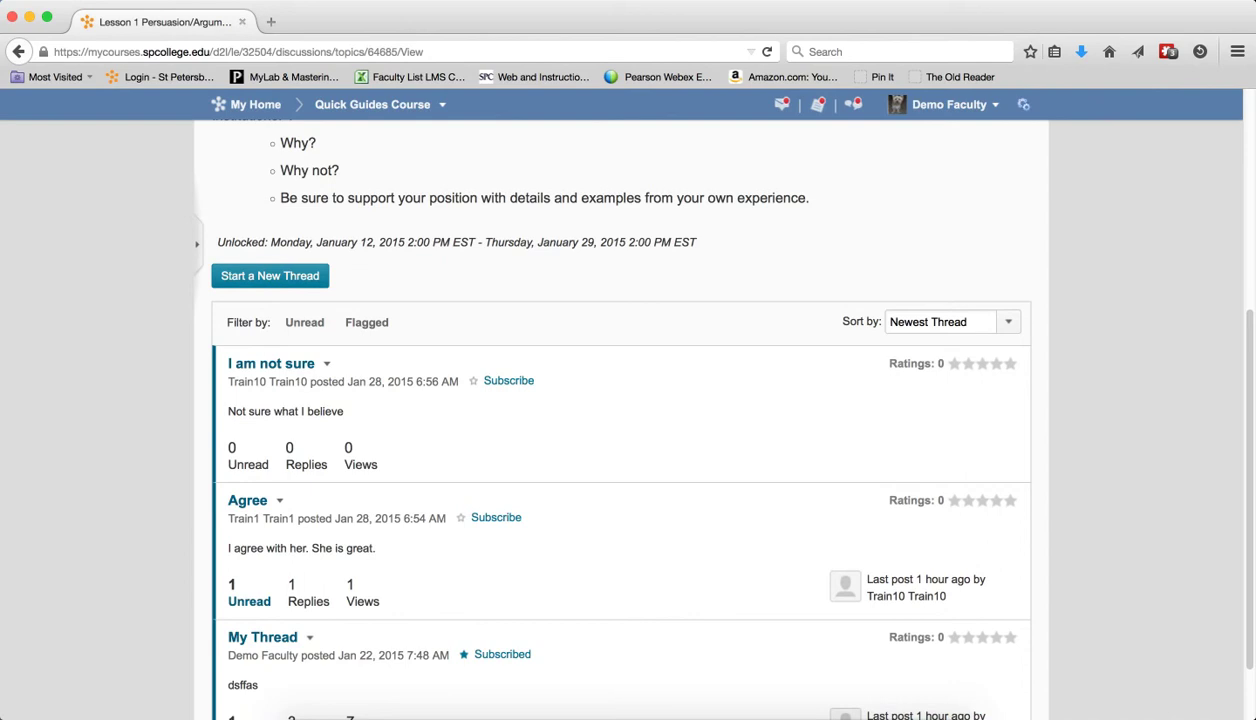
mouse_move(816, 638)
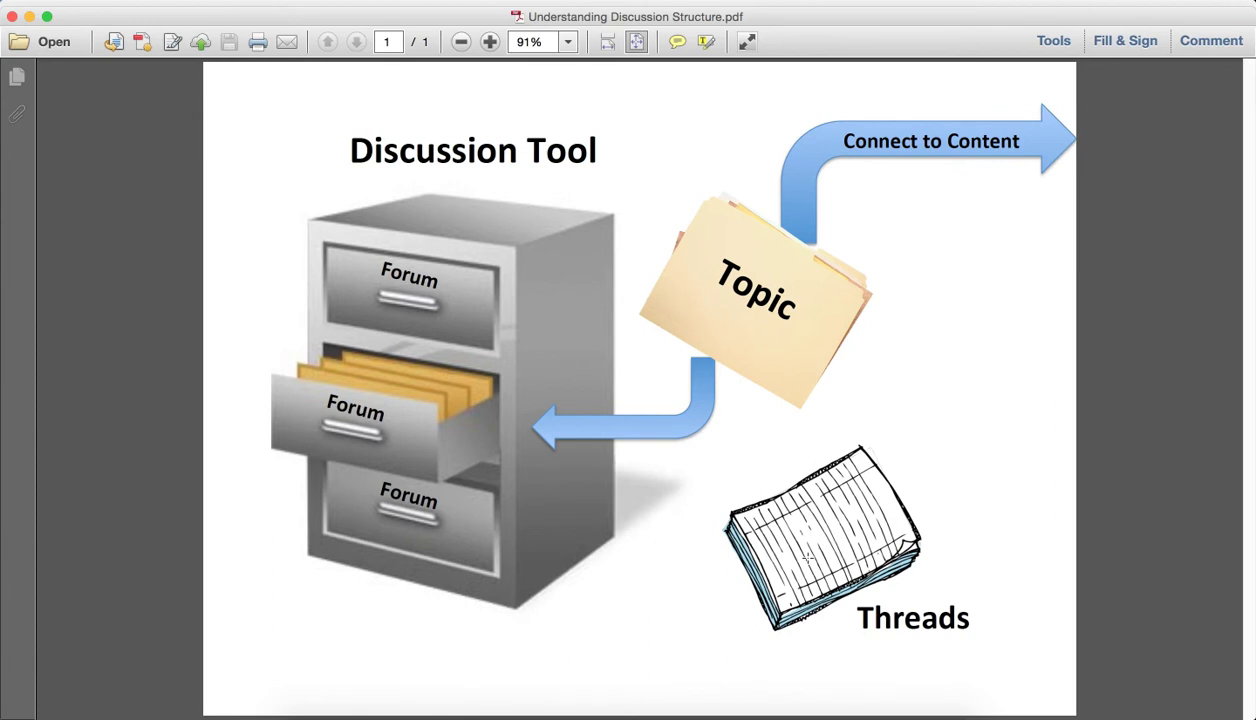
mouse_move(466, 224)
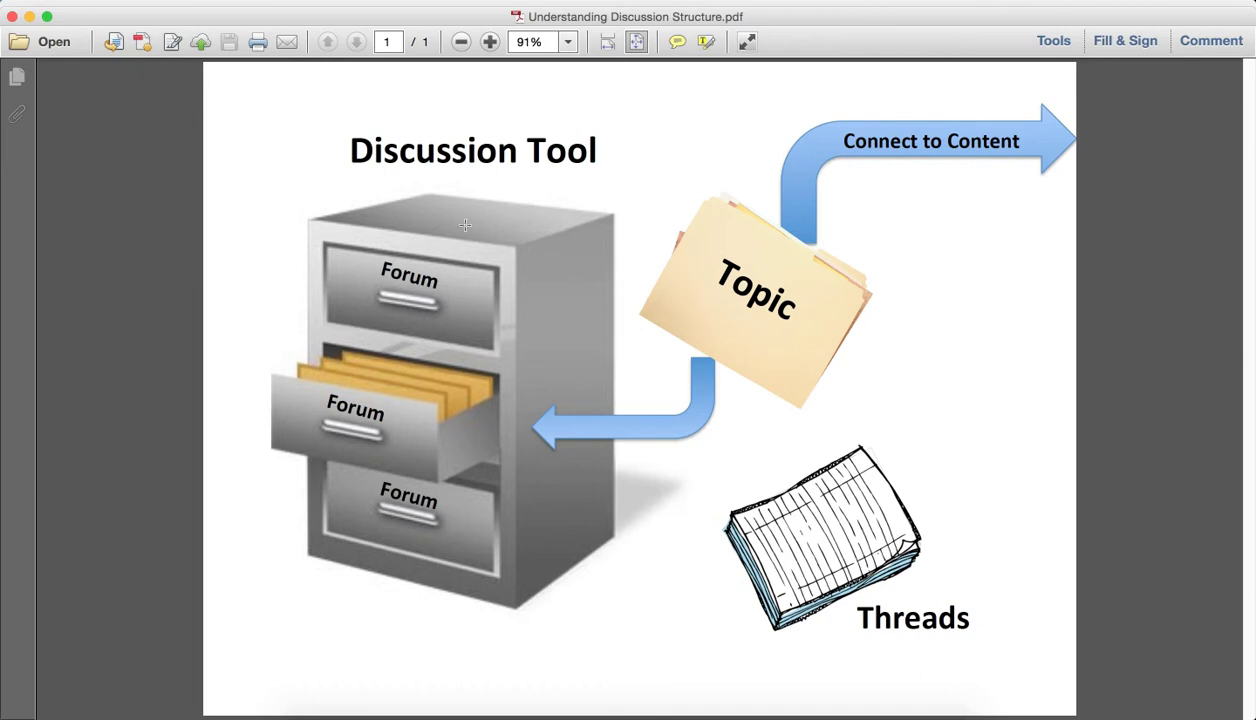
mouse_move(480, 242)
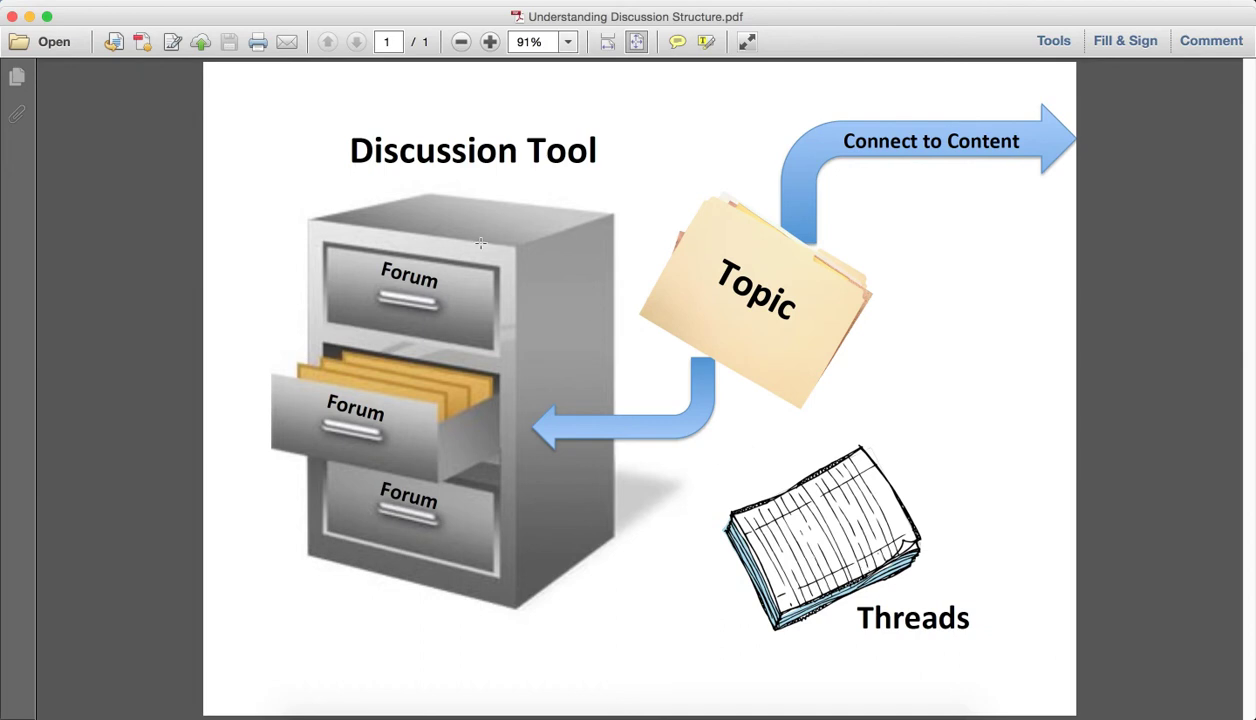
mouse_move(456, 318)
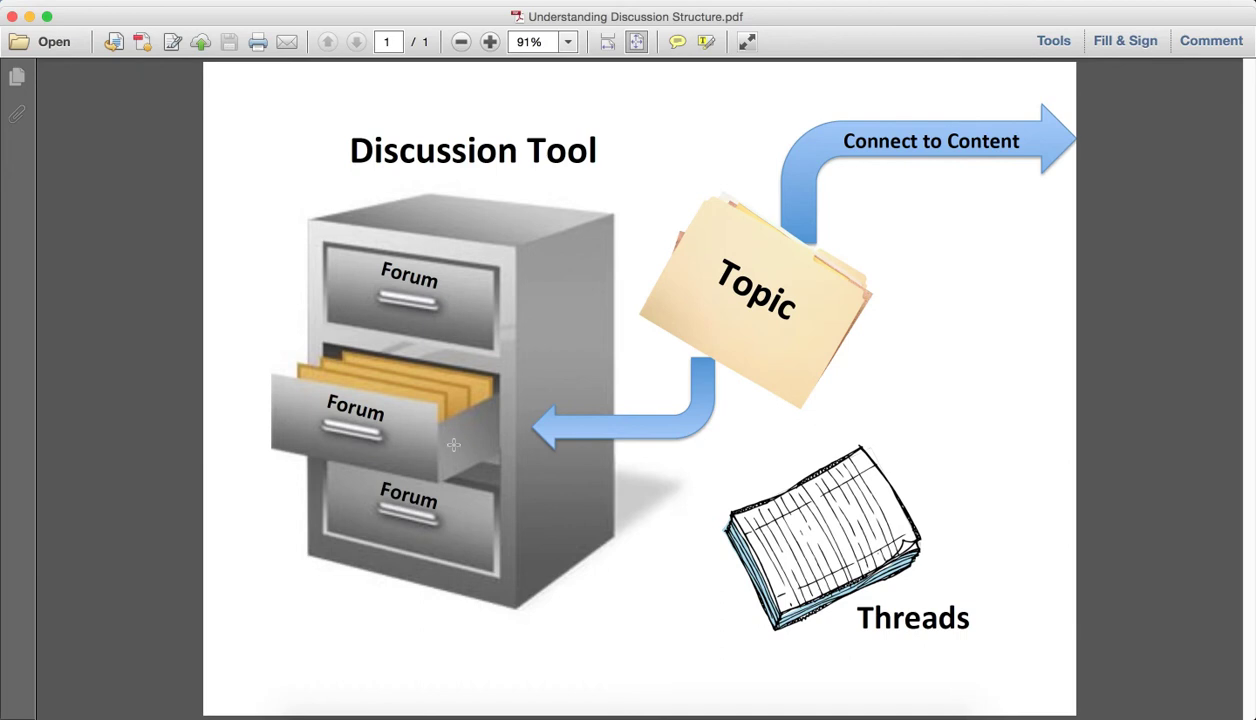
mouse_move(458, 308)
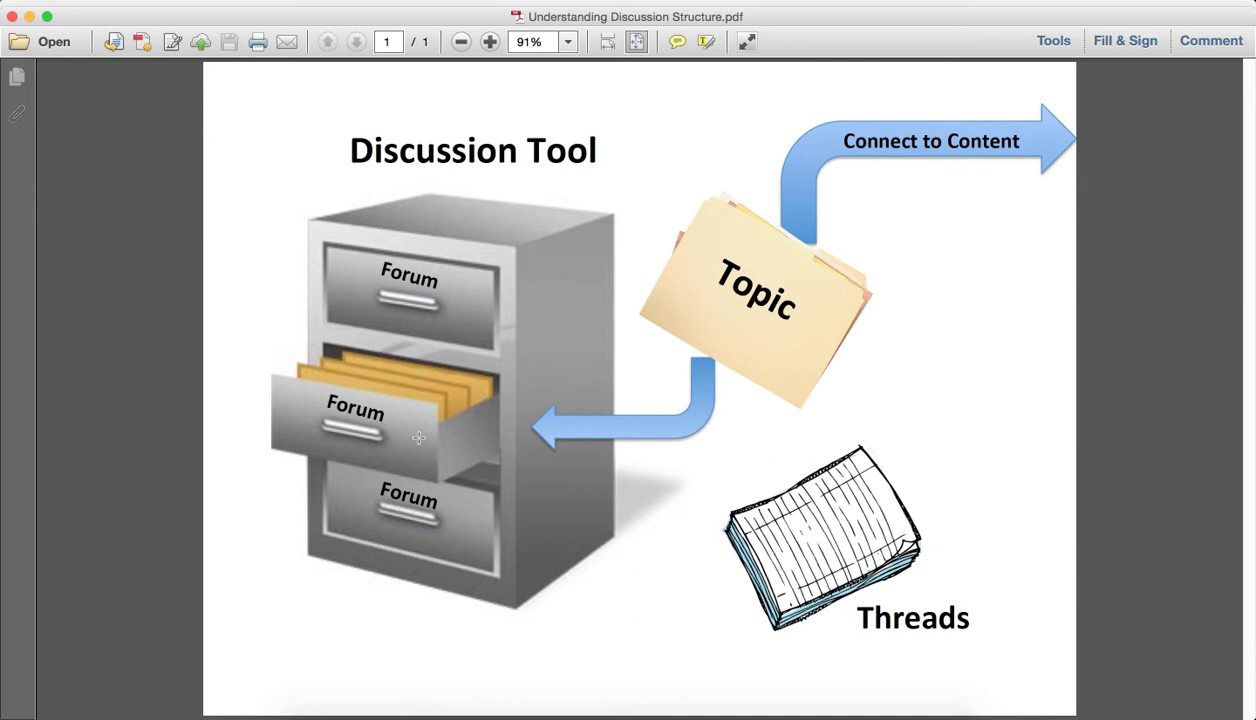
mouse_move(832, 336)
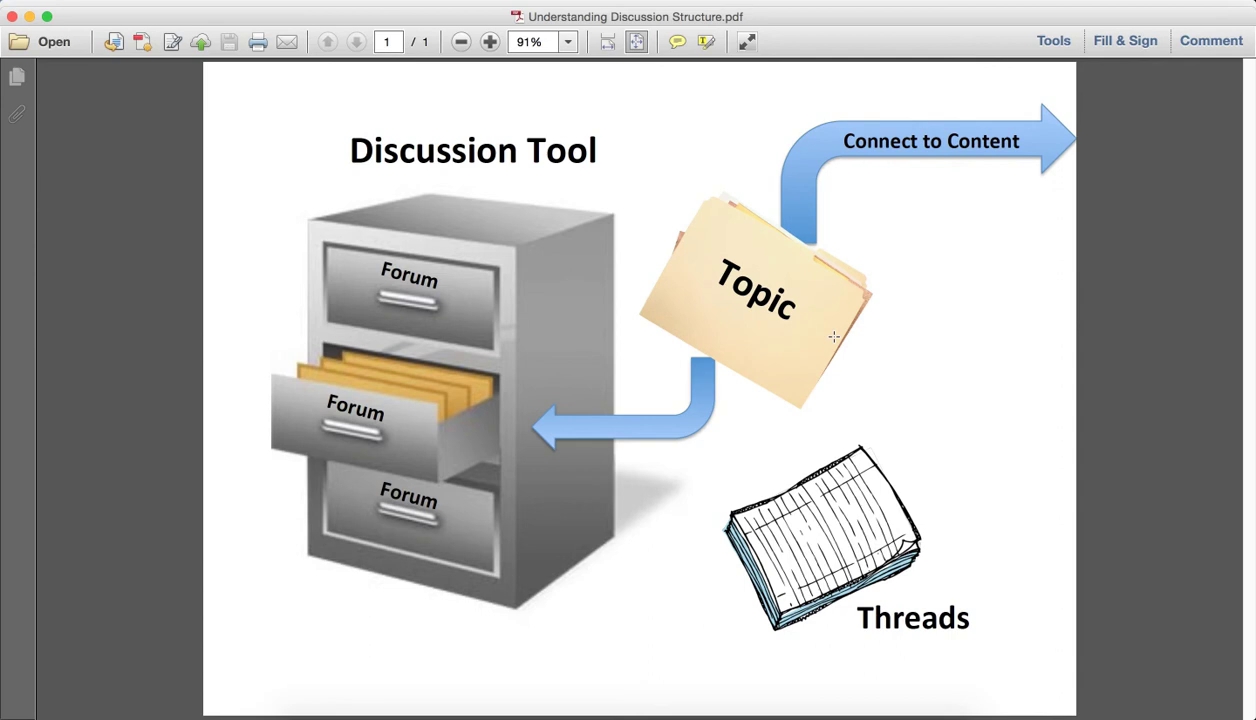
mouse_move(808, 236)
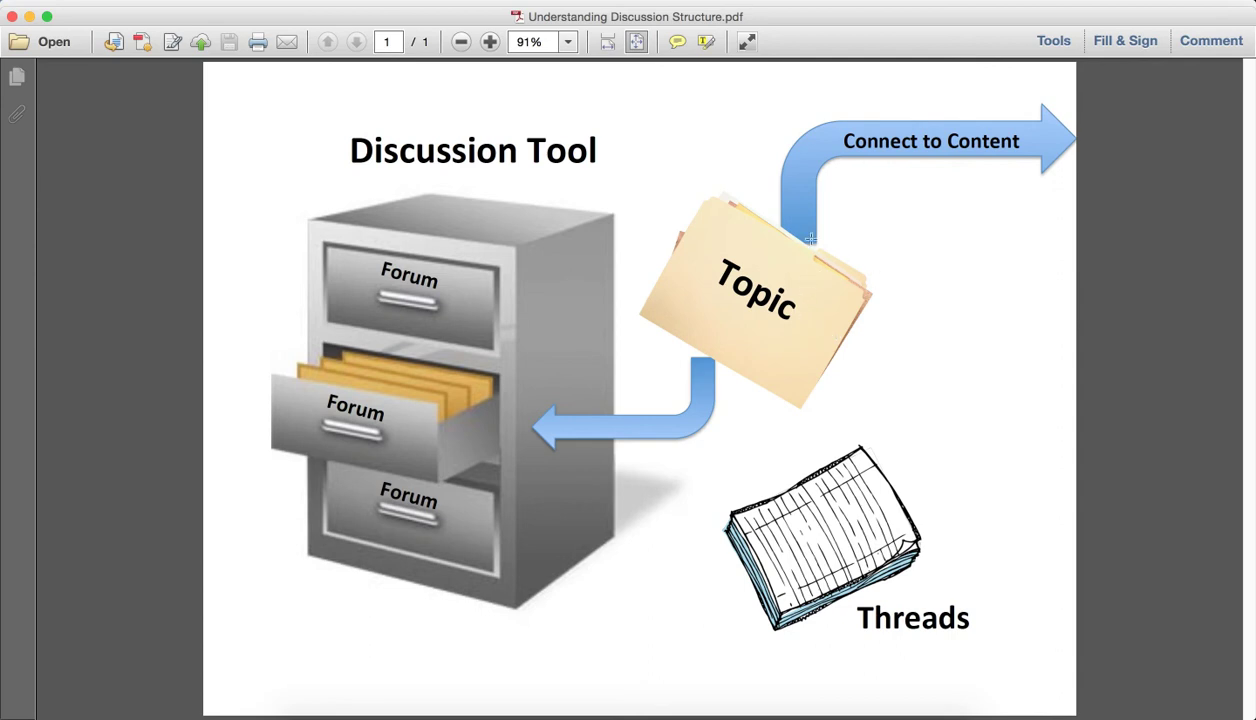
mouse_move(1022, 140)
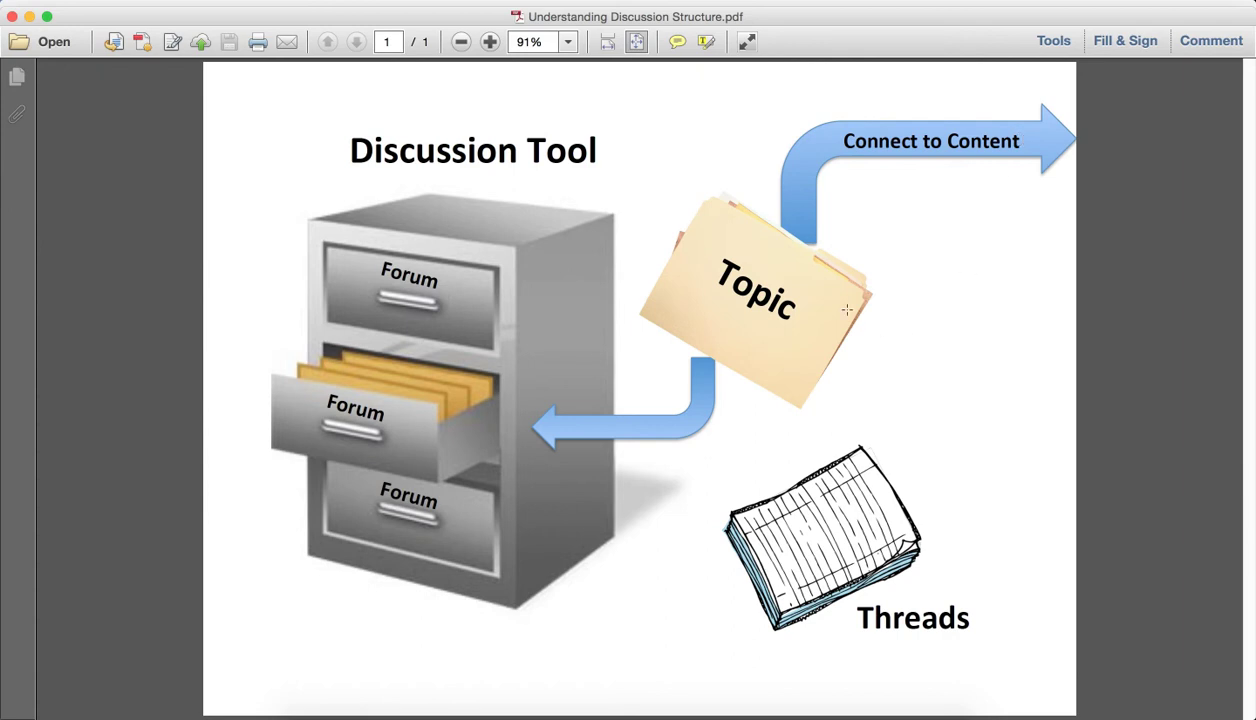
mouse_move(824, 312)
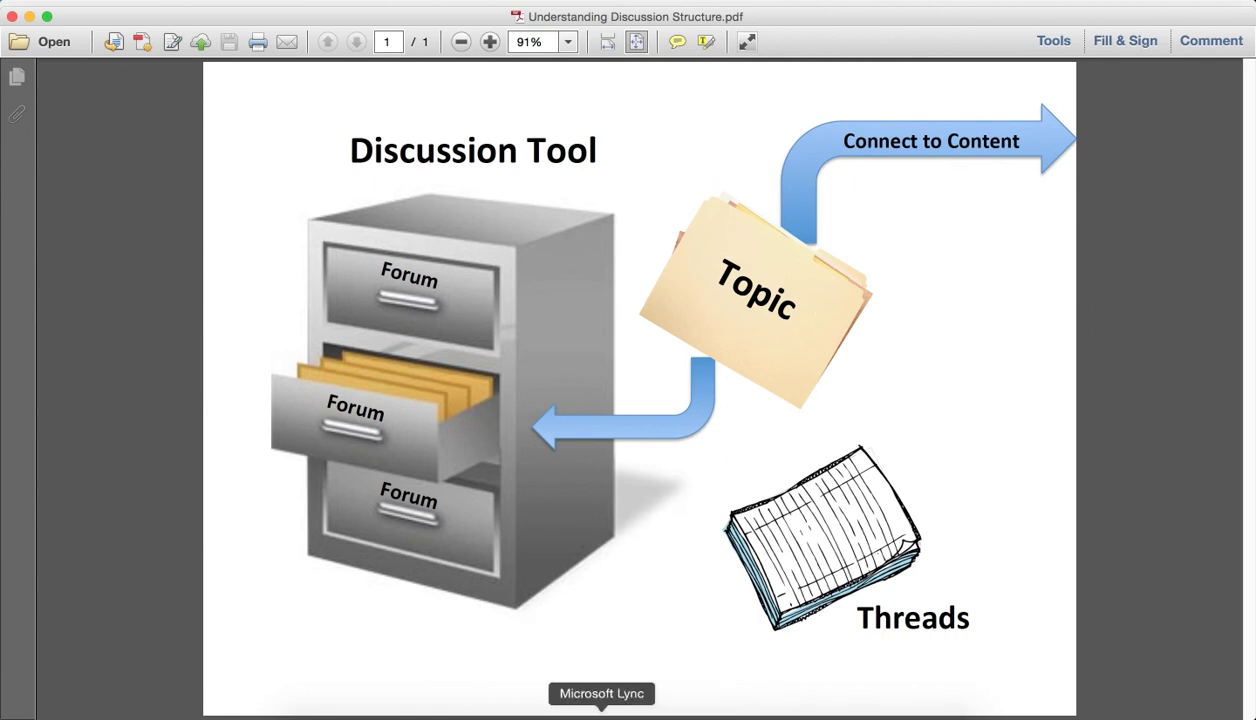
Switch back to Firefox and return to the Discussions List showing Lesson 1 with 3 threads and 7 posts
click(416, 692)
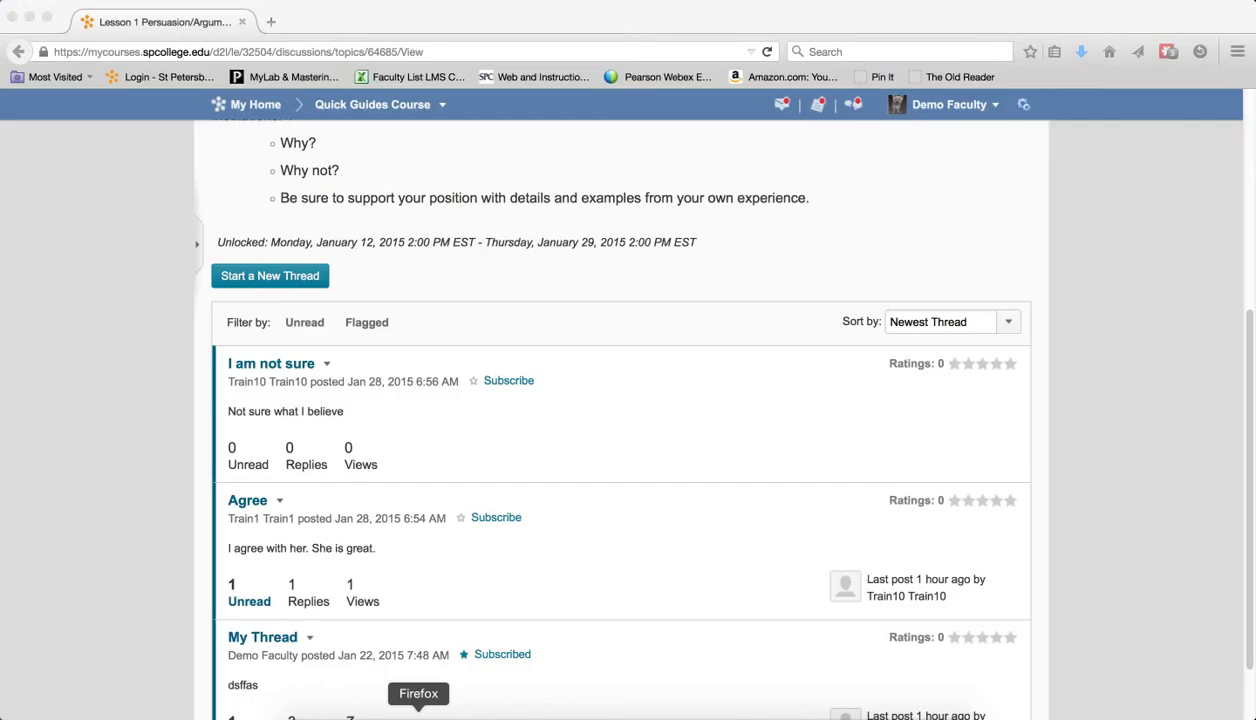
scroll(up, 3)
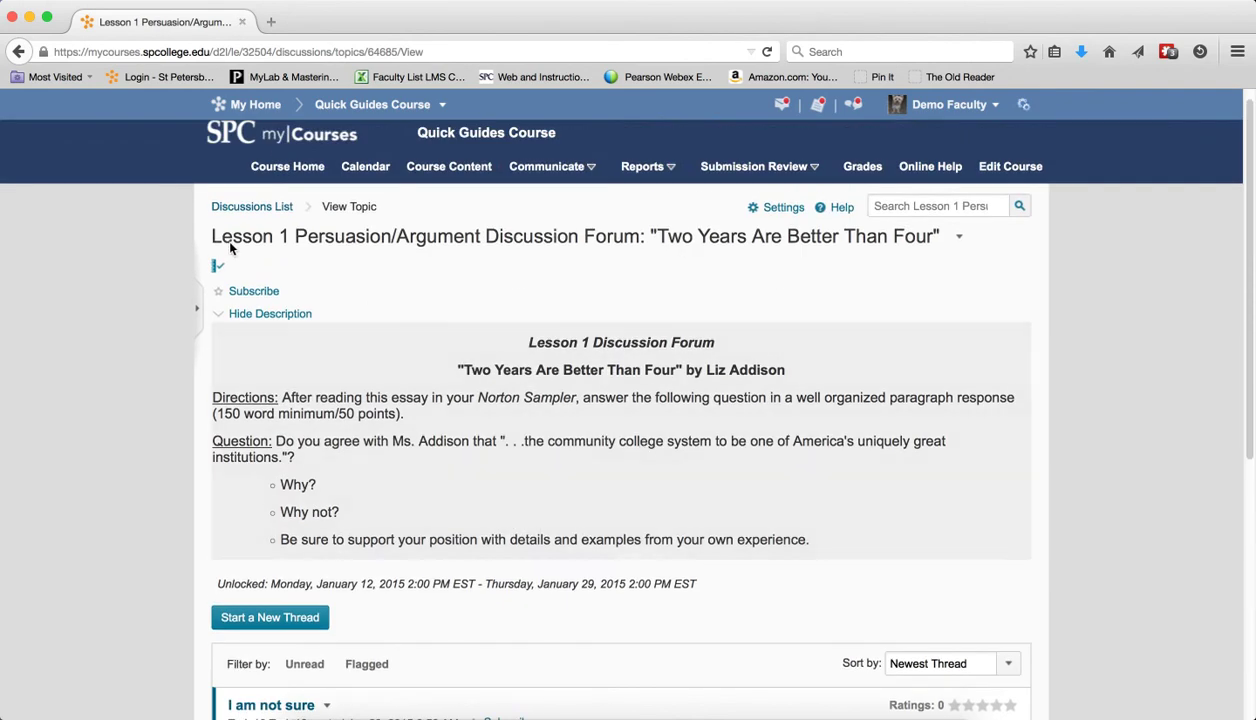
click(252, 206)
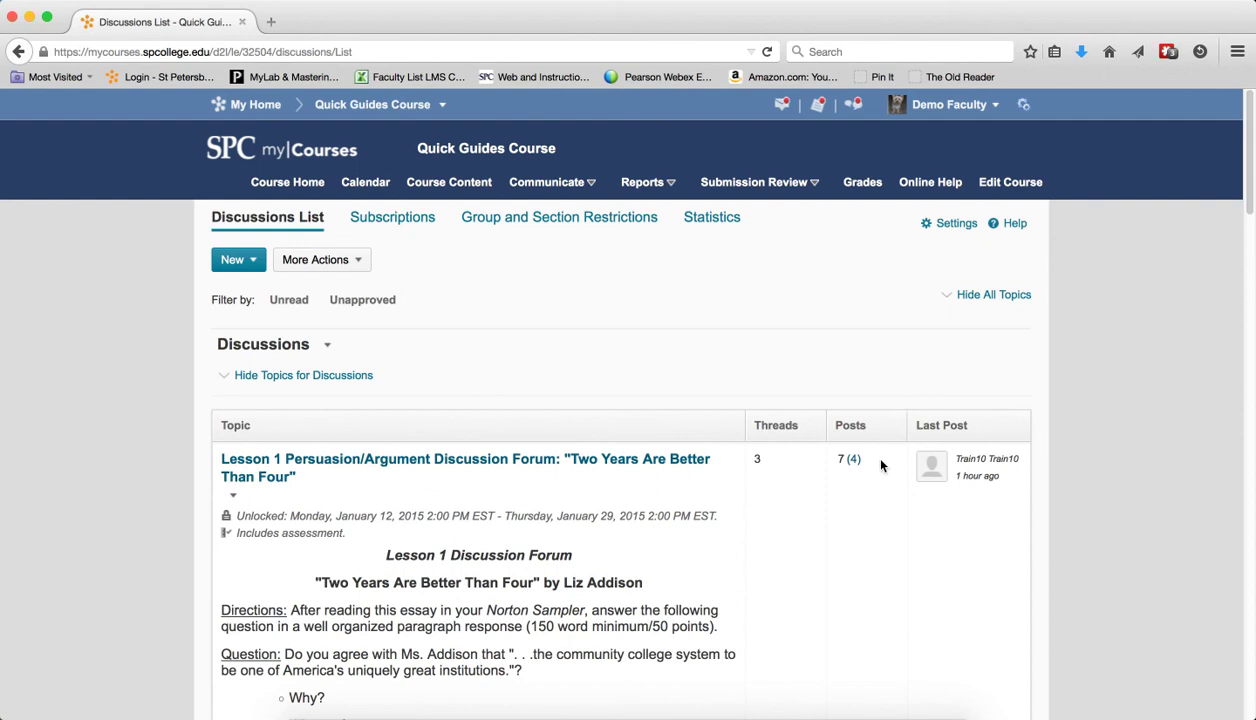
mouse_move(370, 364)
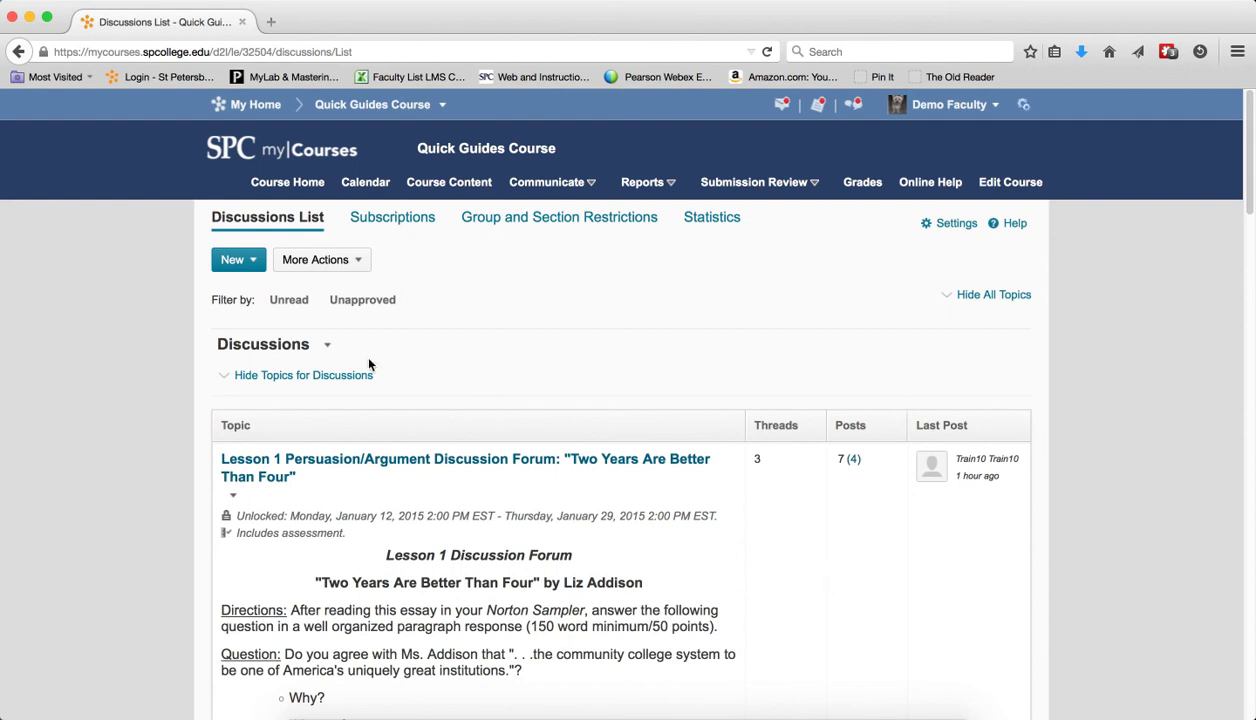
mouse_move(280, 462)
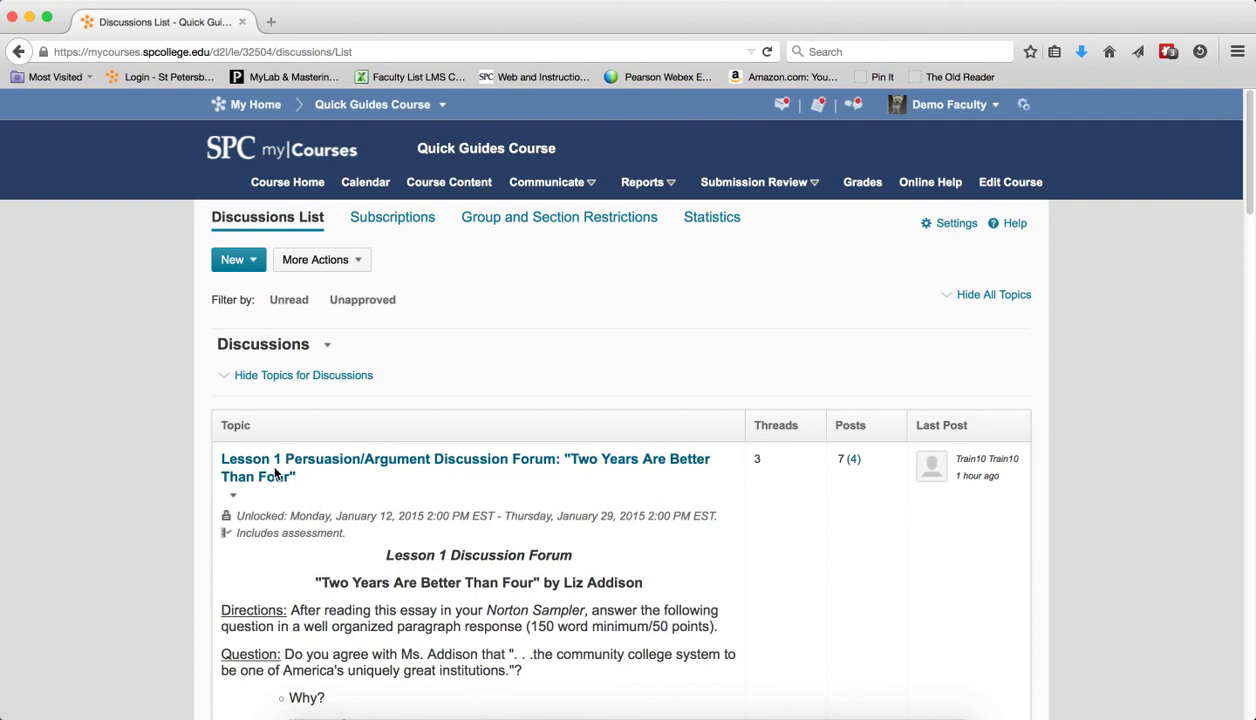
mouse_move(758, 464)
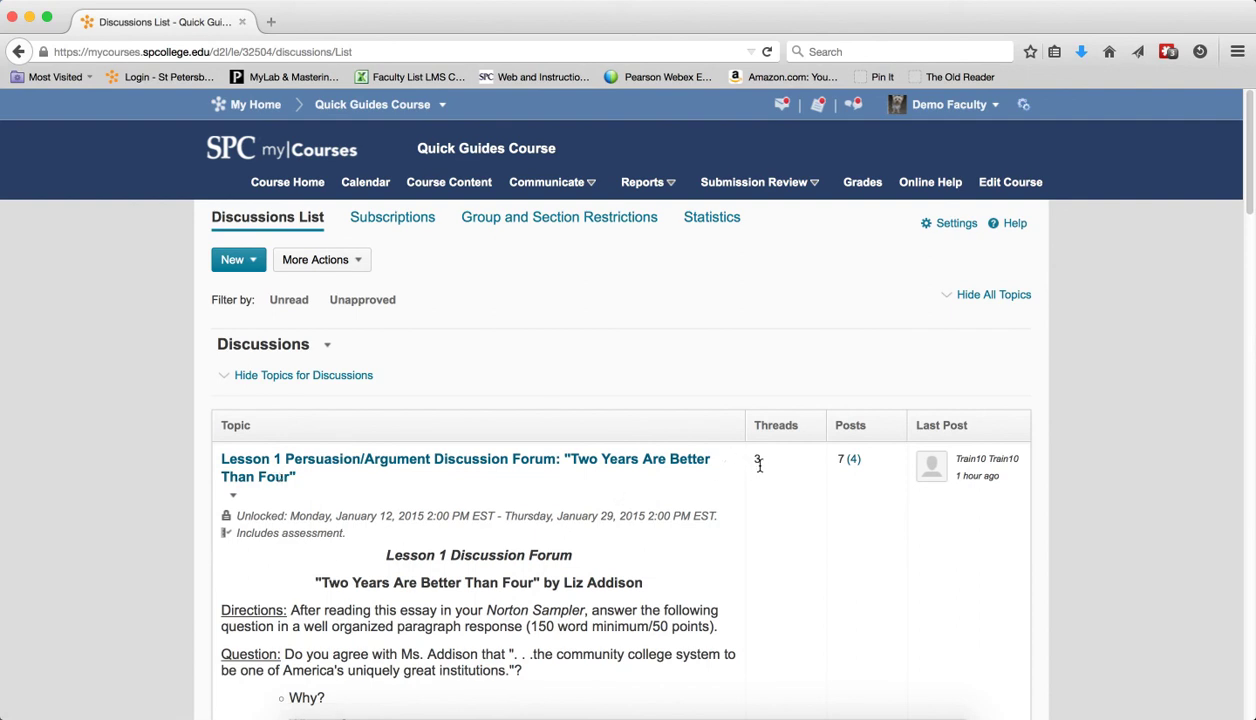